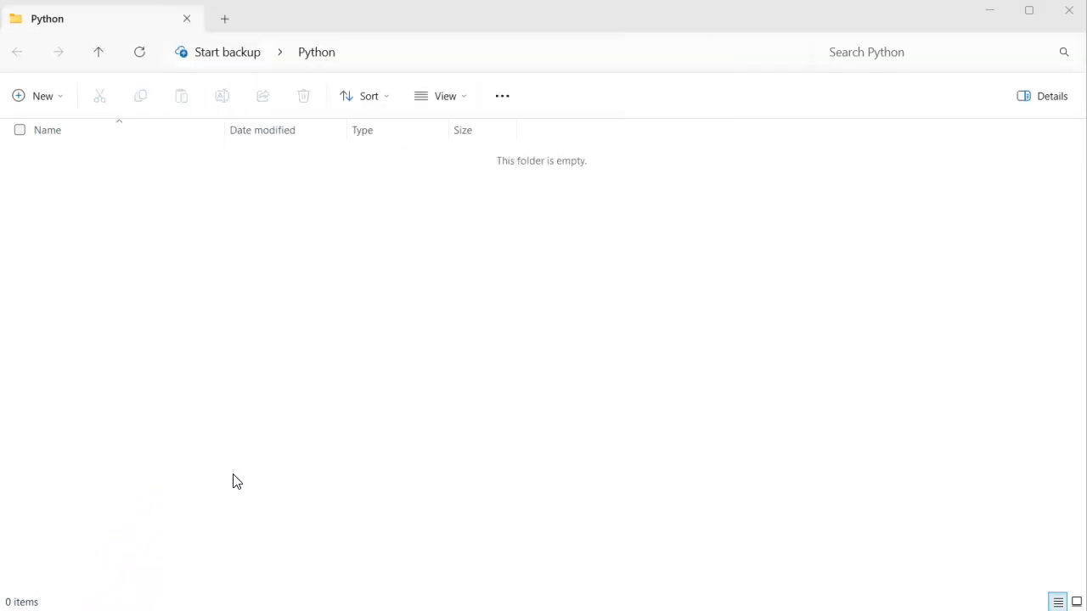
# Step: Search 'python' in Windows Start and launch the IDLE Python 3.12 shell
pyautogui.write('python')
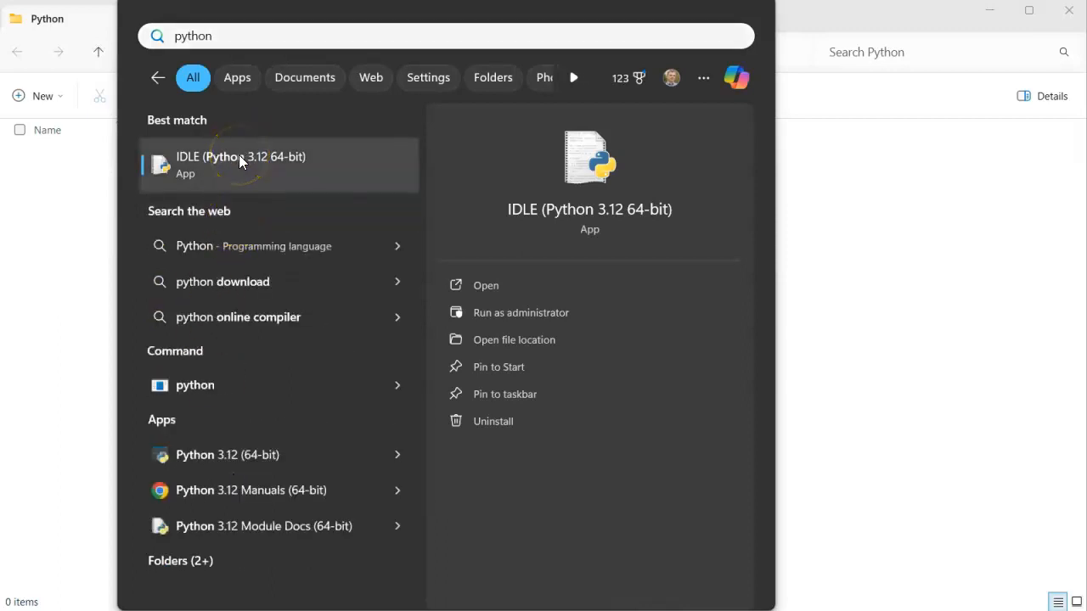
pyautogui.click(241, 163)
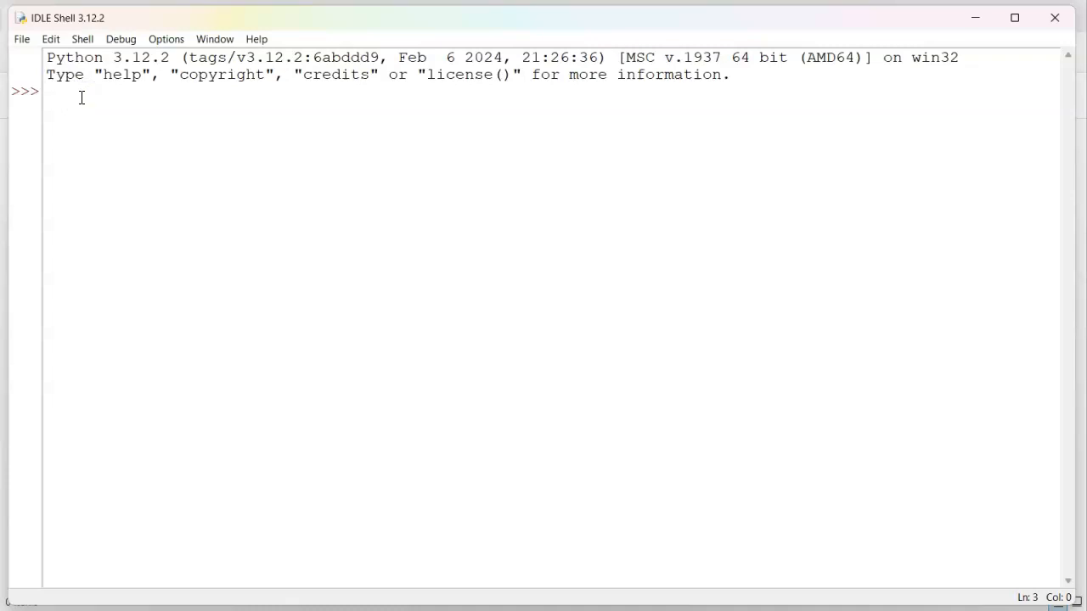
# Step: Run help(list) at the prompt, producing the list documentation as squeezed text
pyautogui.write('help')
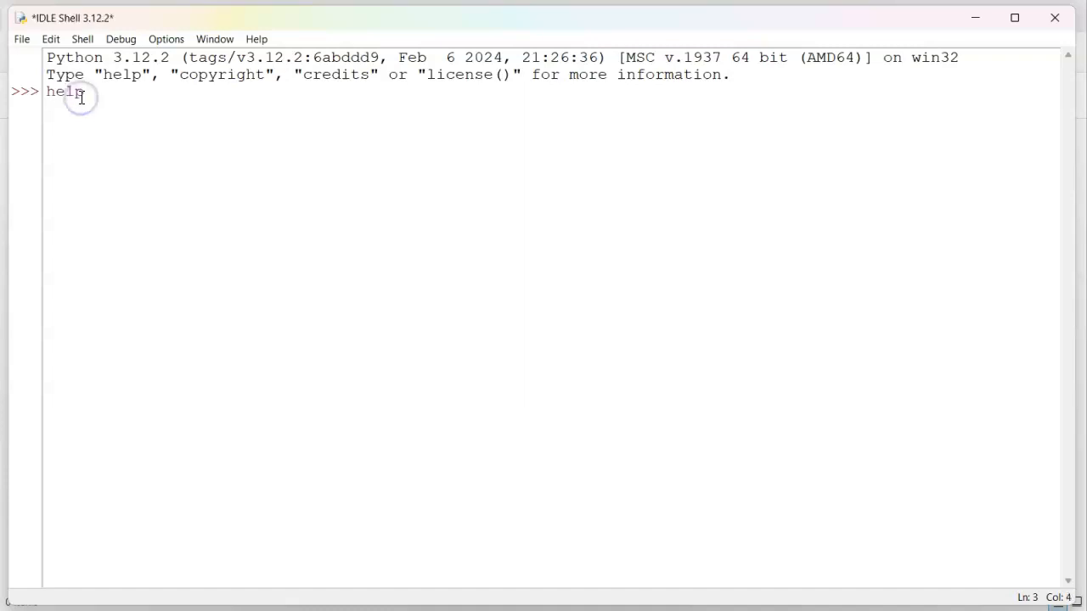
pyautogui.write('(list')
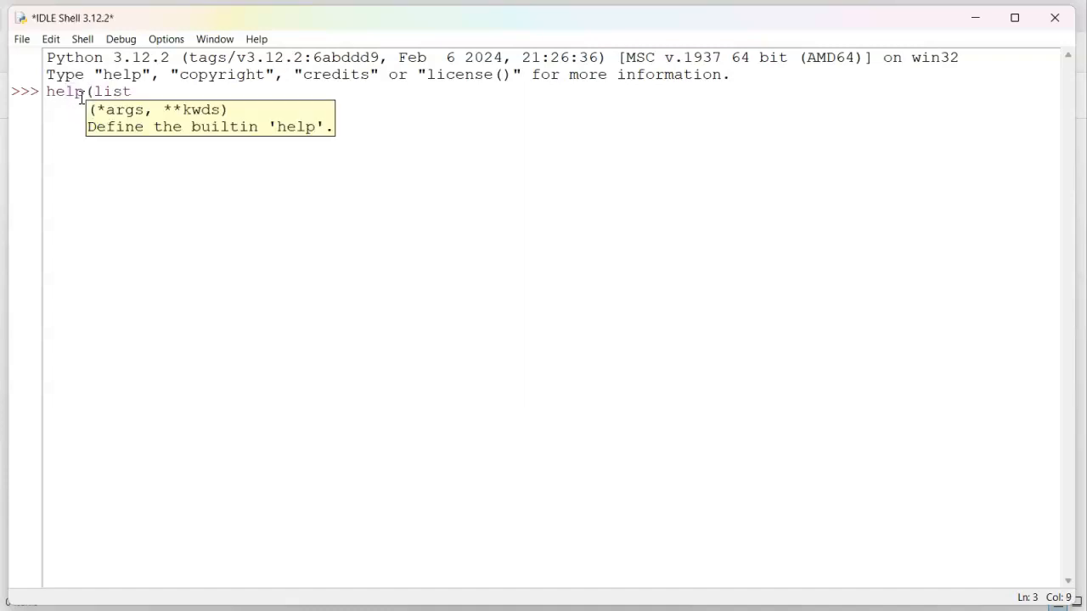
pyautogui.write(')')
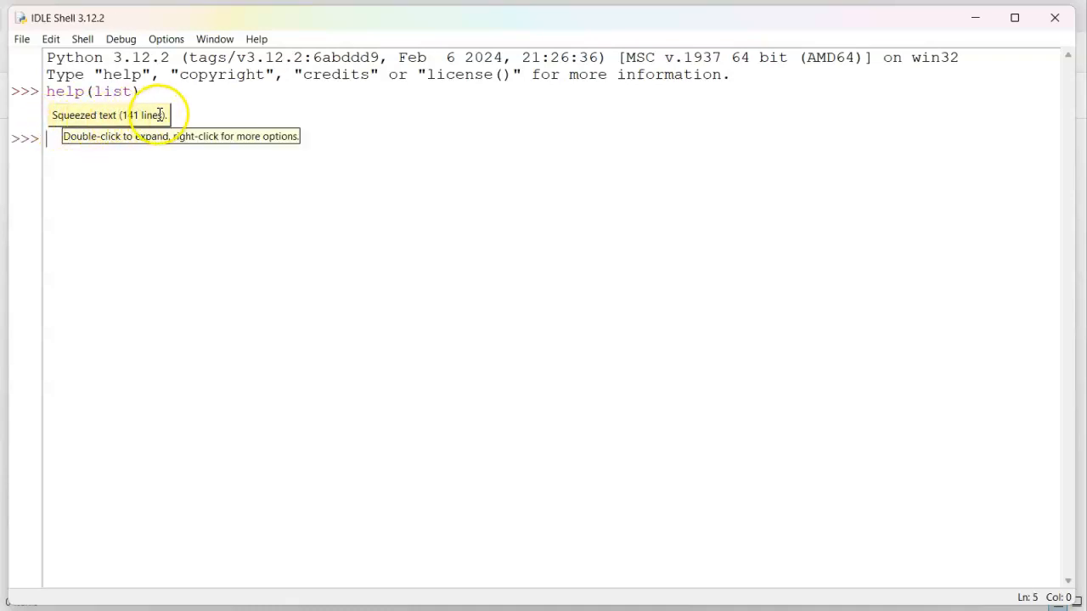
# Step: Expand the squeezed help(list) output and scroll from __add__ down to the append method
pyautogui.doubleClick(106, 115)
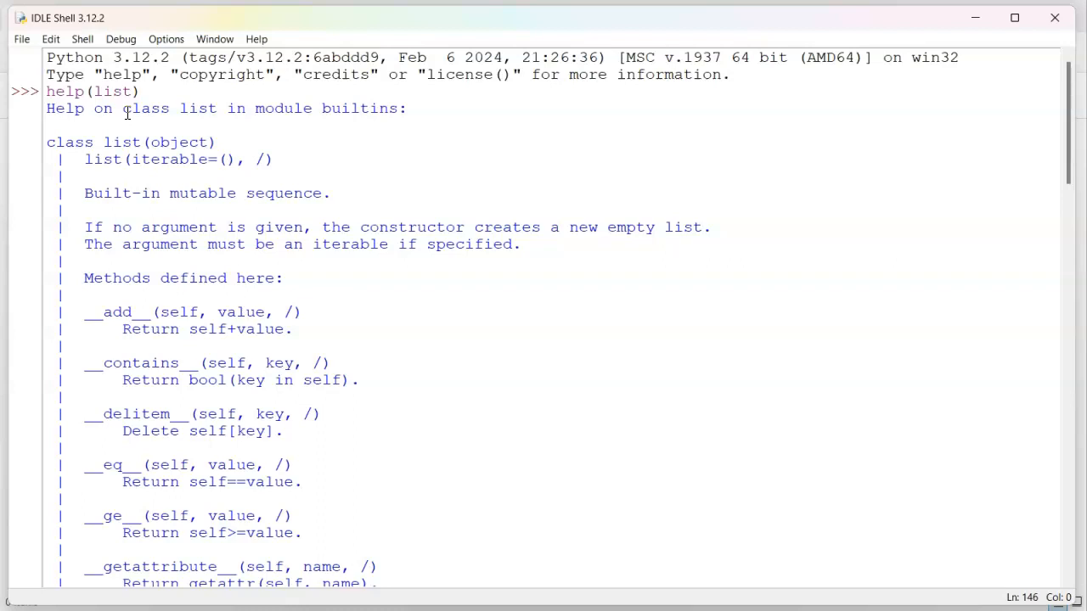
pyautogui.moveTo(230, 265)
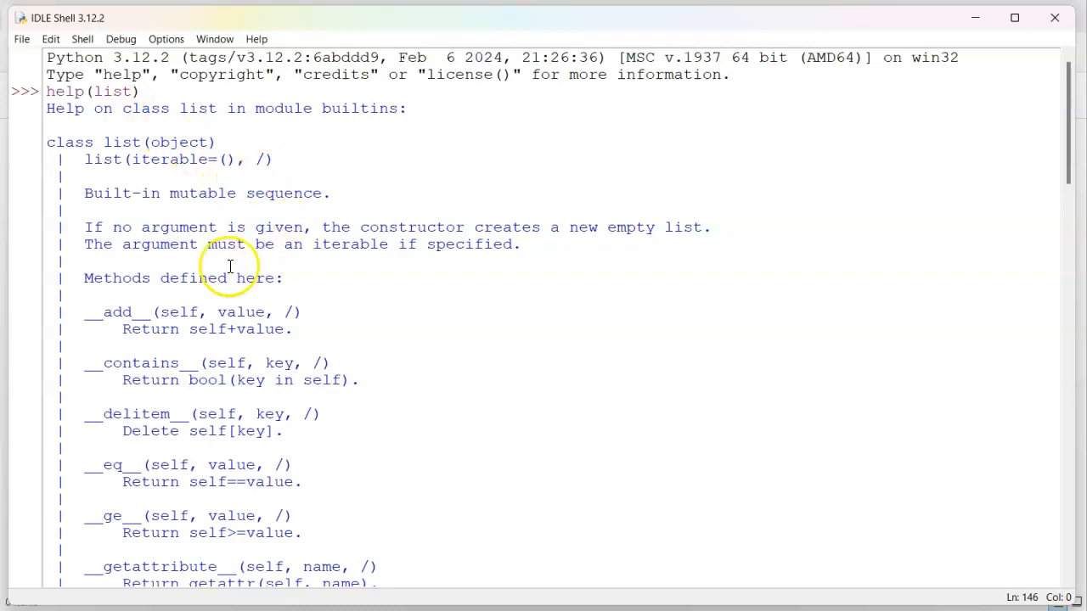
pyautogui.moveTo(93, 317)
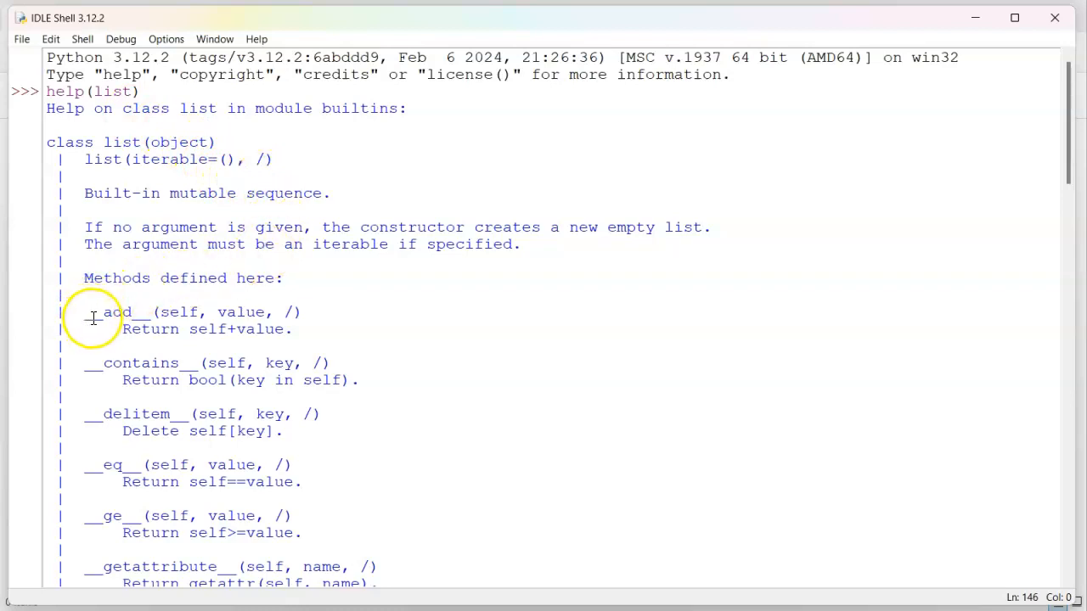
pyautogui.doubleClick(115, 312)
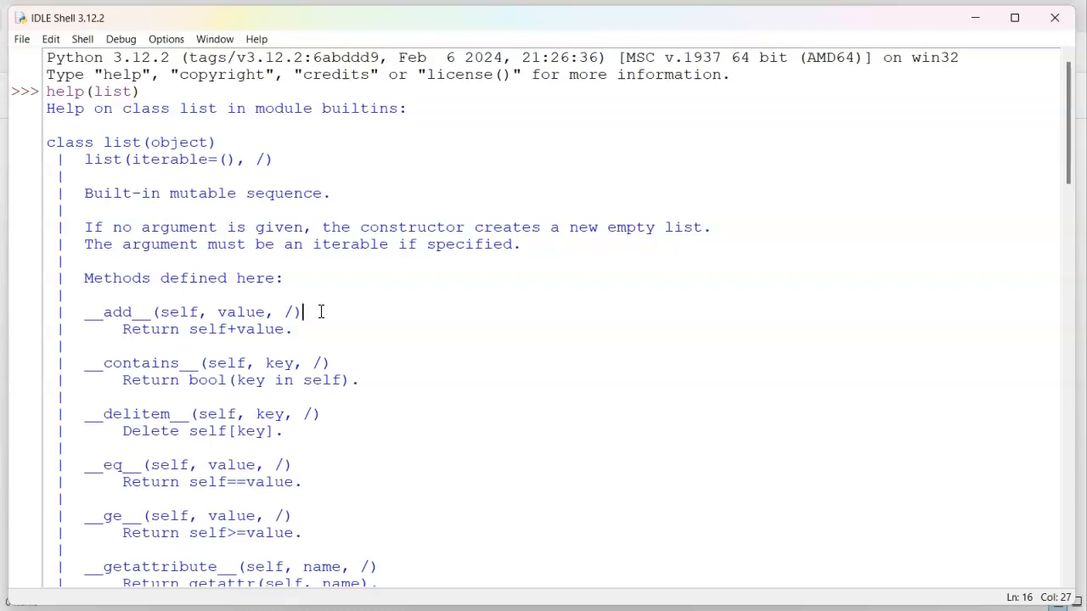
pyautogui.scroll(-3)
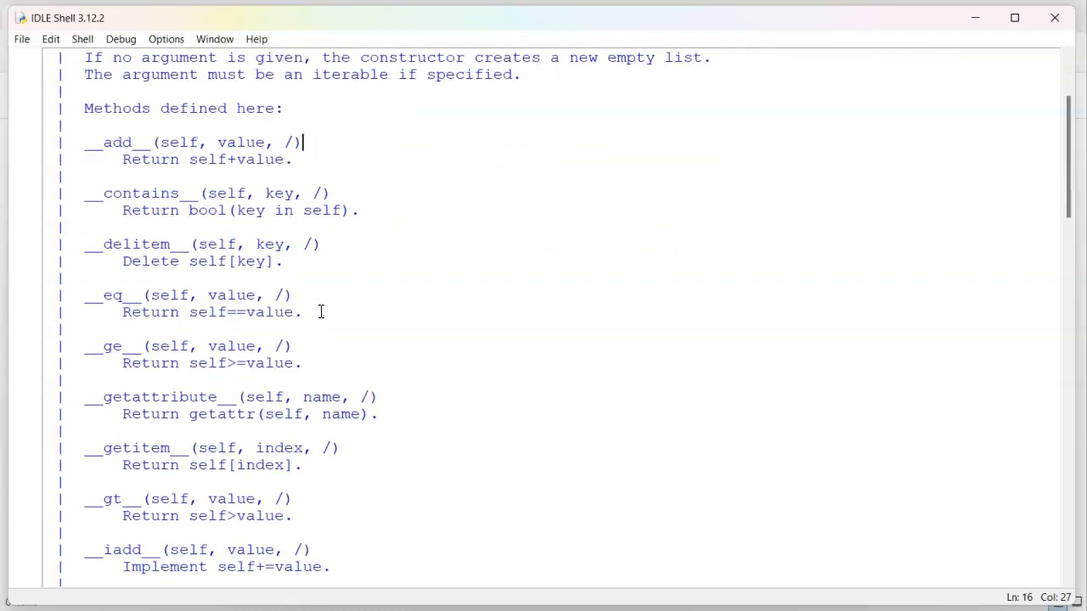
pyautogui.scroll(-3)
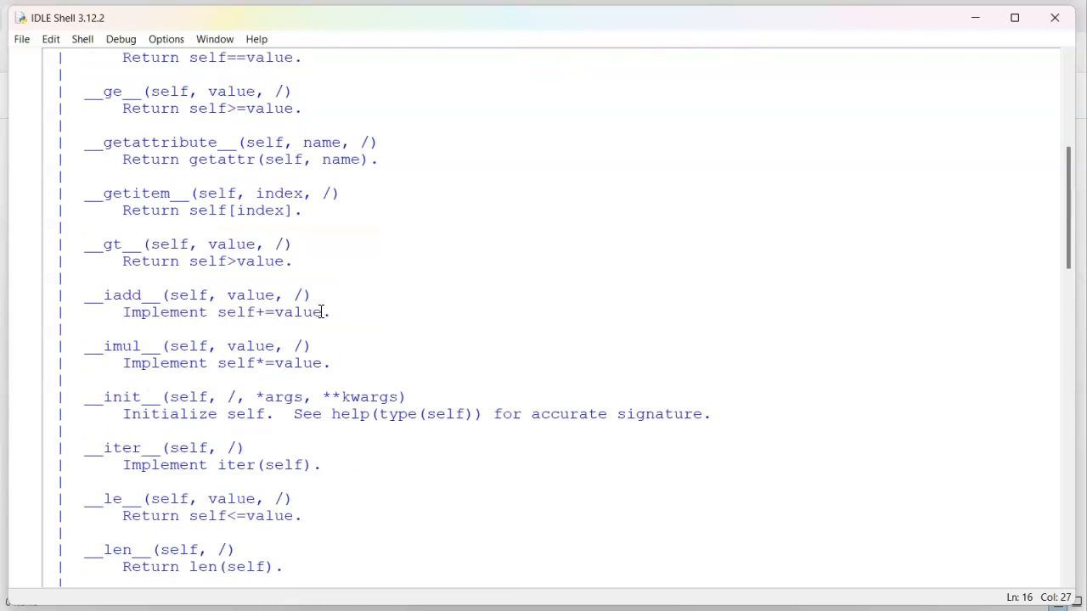
pyautogui.scroll(-3)
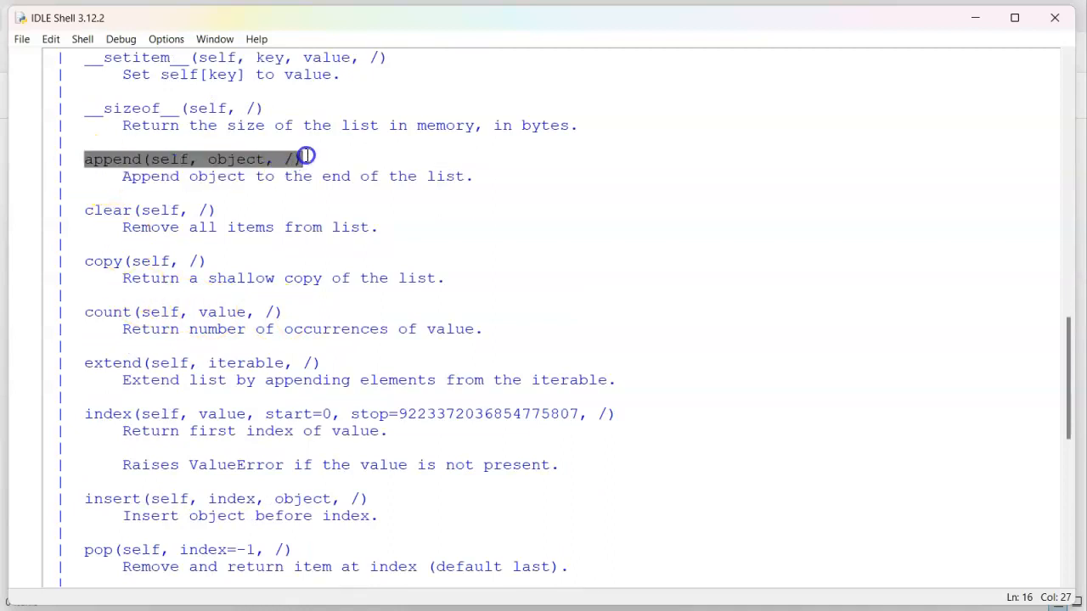
pyautogui.click(95, 211)
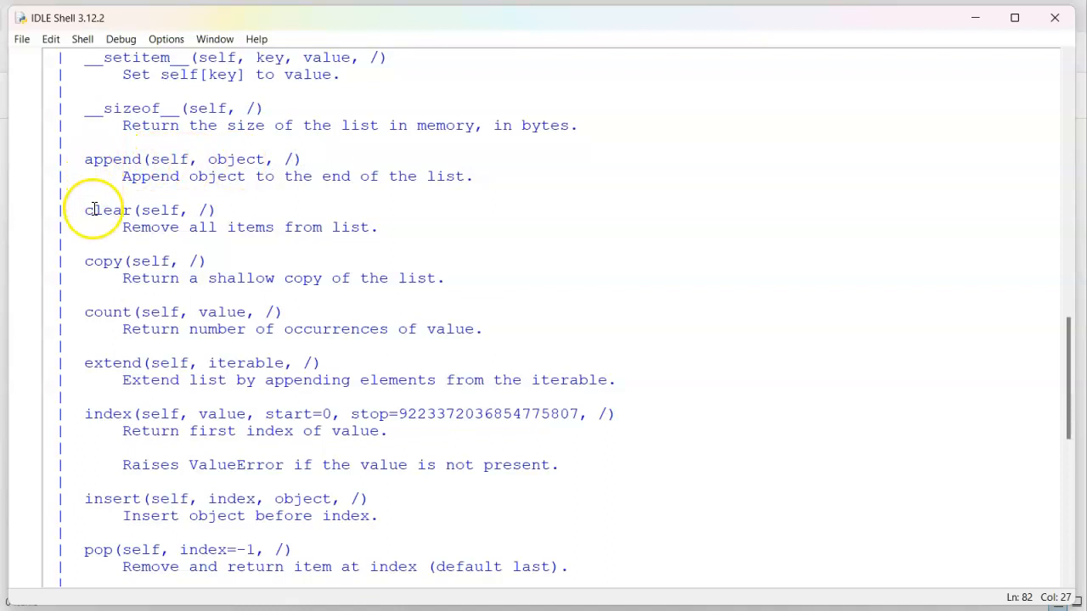
pyautogui.moveTo(104, 401)
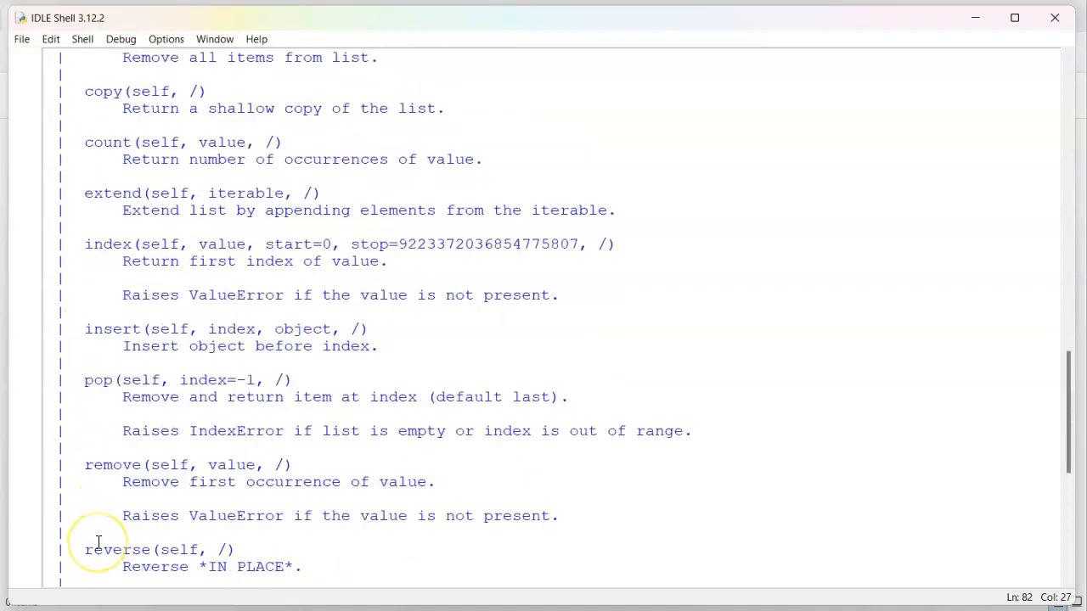
# Step: Scroll on through the list docs, highlighting the append and pop method names
pyautogui.scroll(-3)
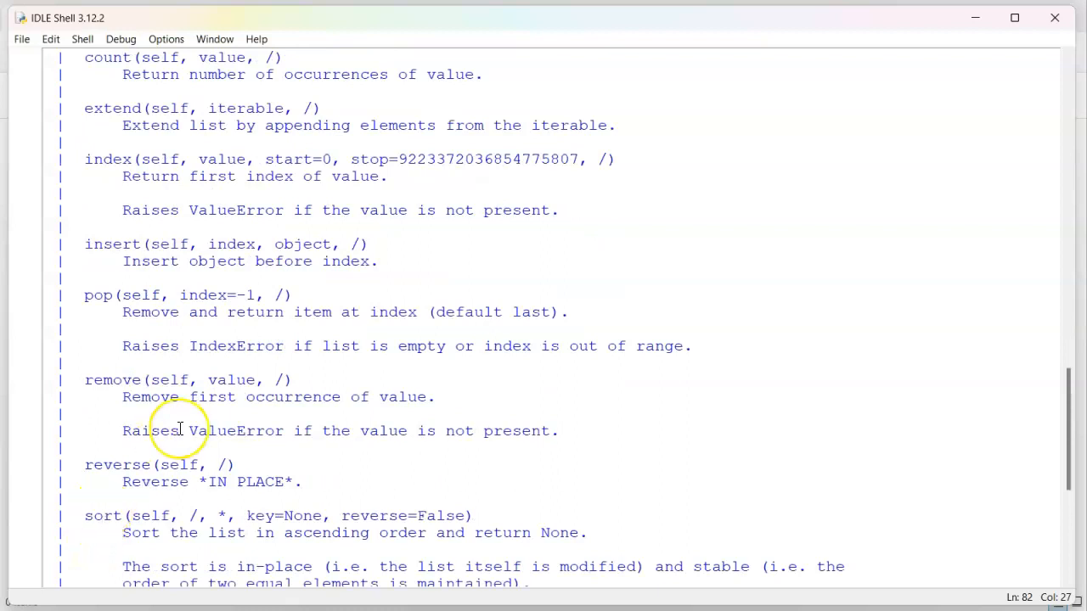
pyautogui.scroll(-3)
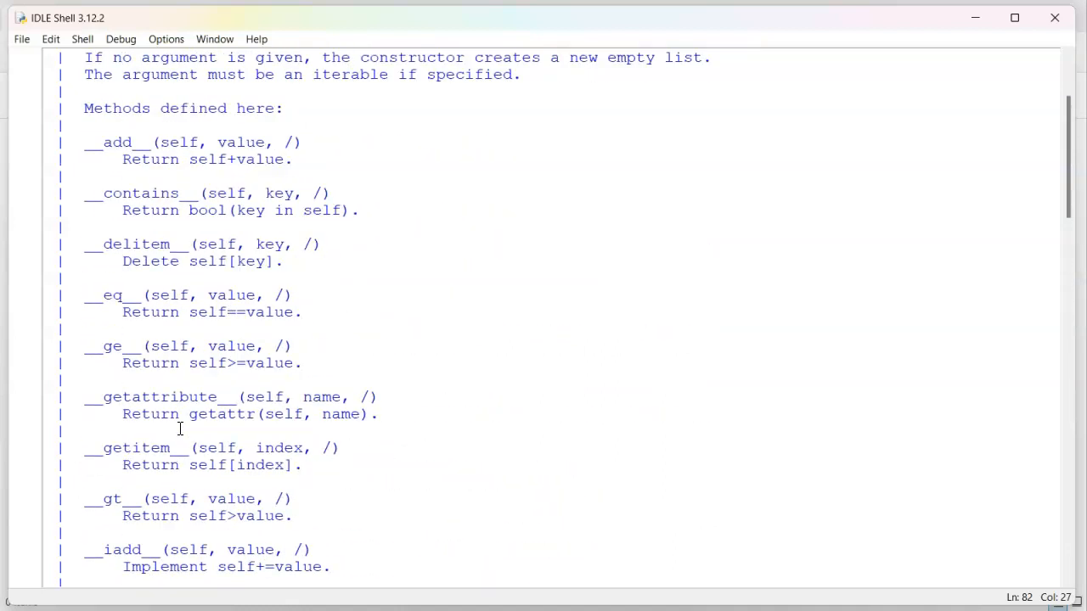
pyautogui.scroll(-3)
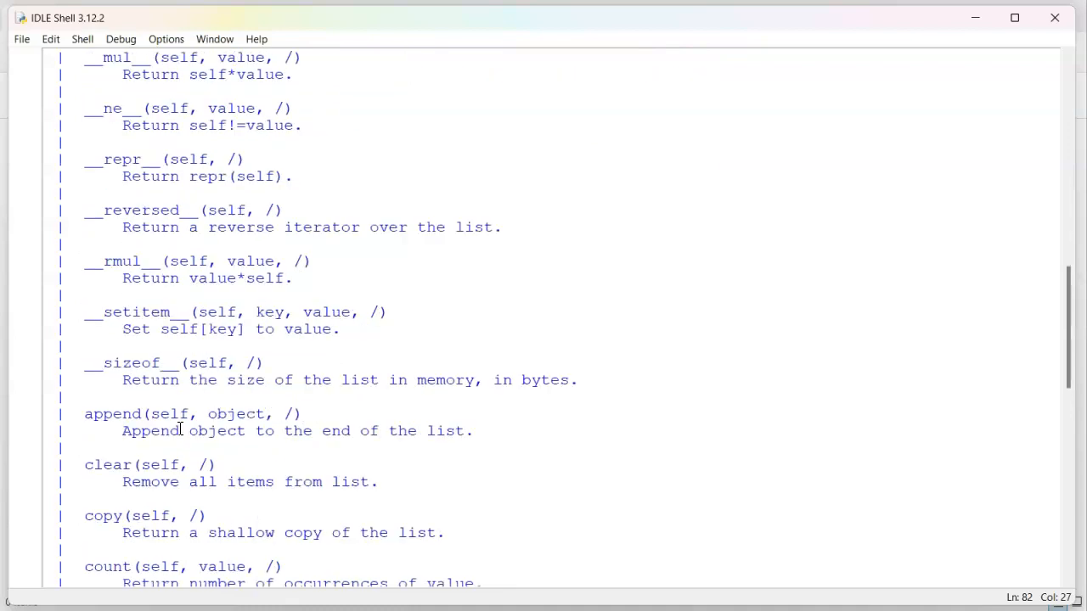
pyautogui.scroll(-3)
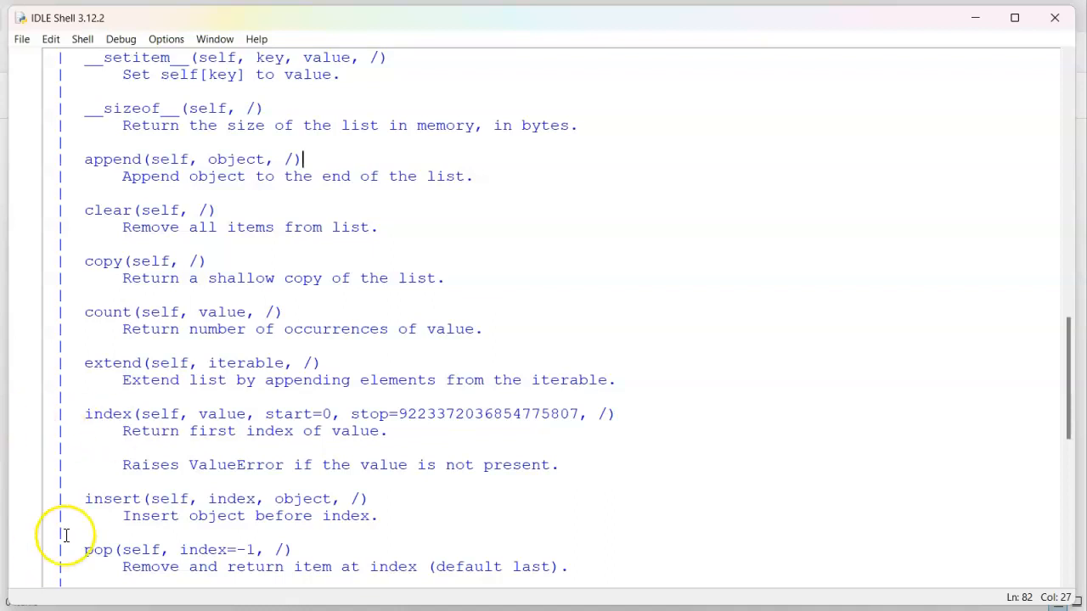
pyautogui.doubleClick(112, 499)
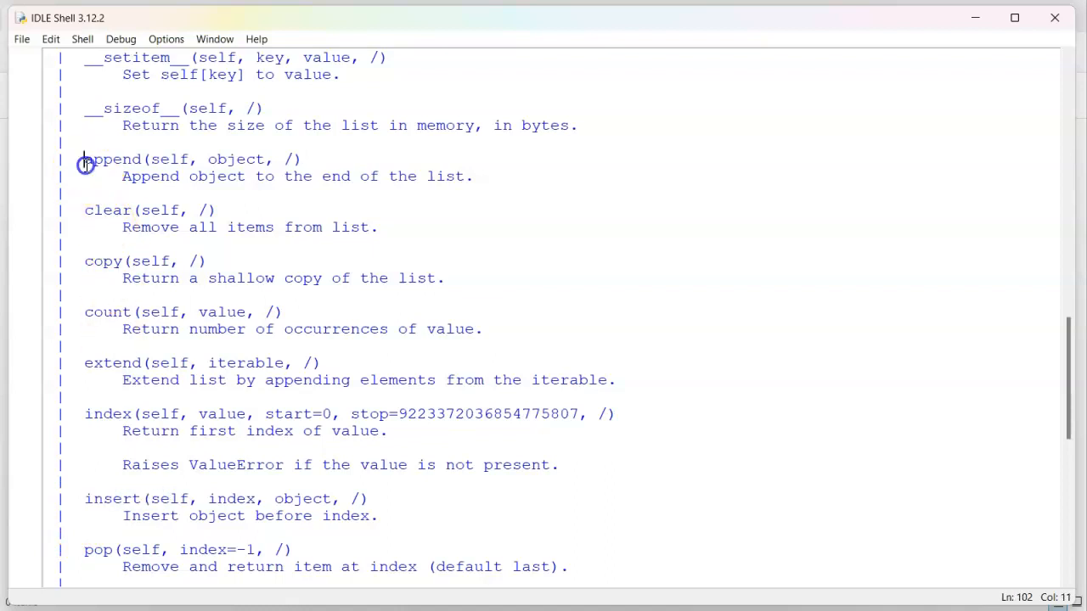
pyautogui.doubleClick(112, 159)
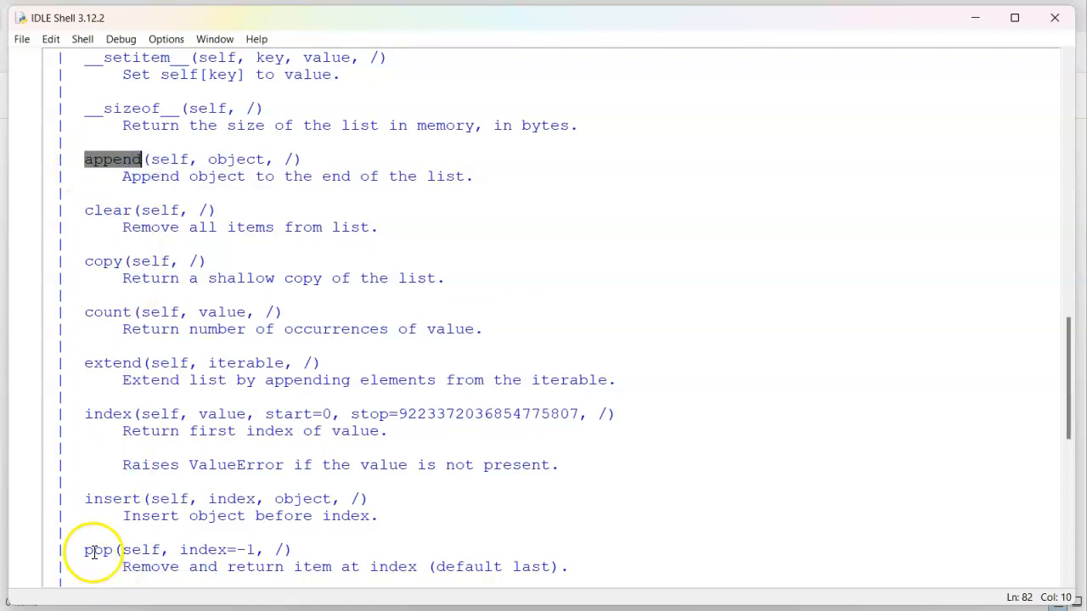
pyautogui.doubleClick(96, 550)
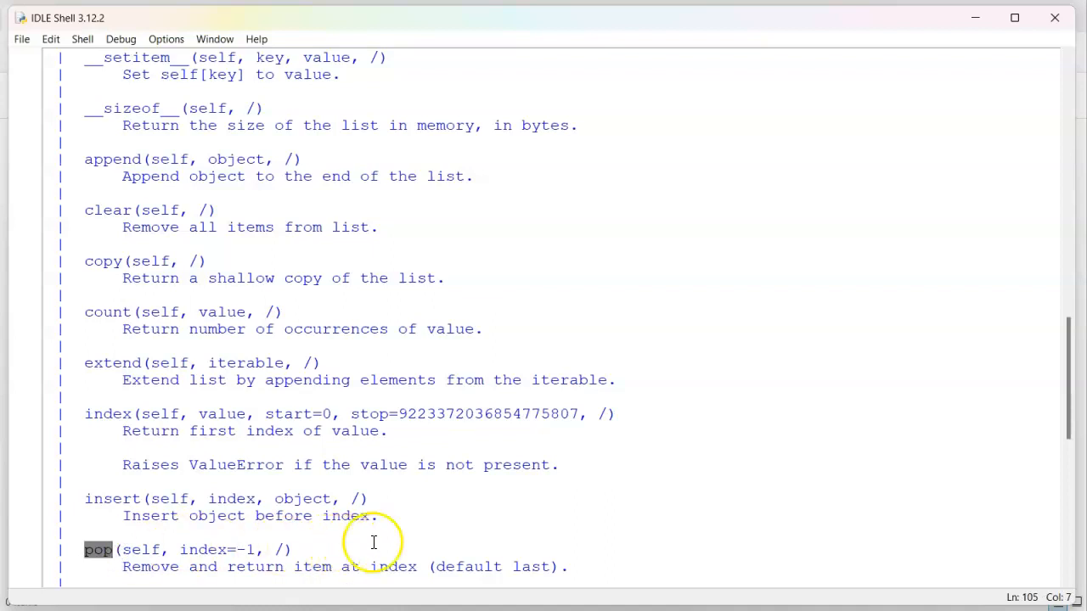
pyautogui.scroll(-3)
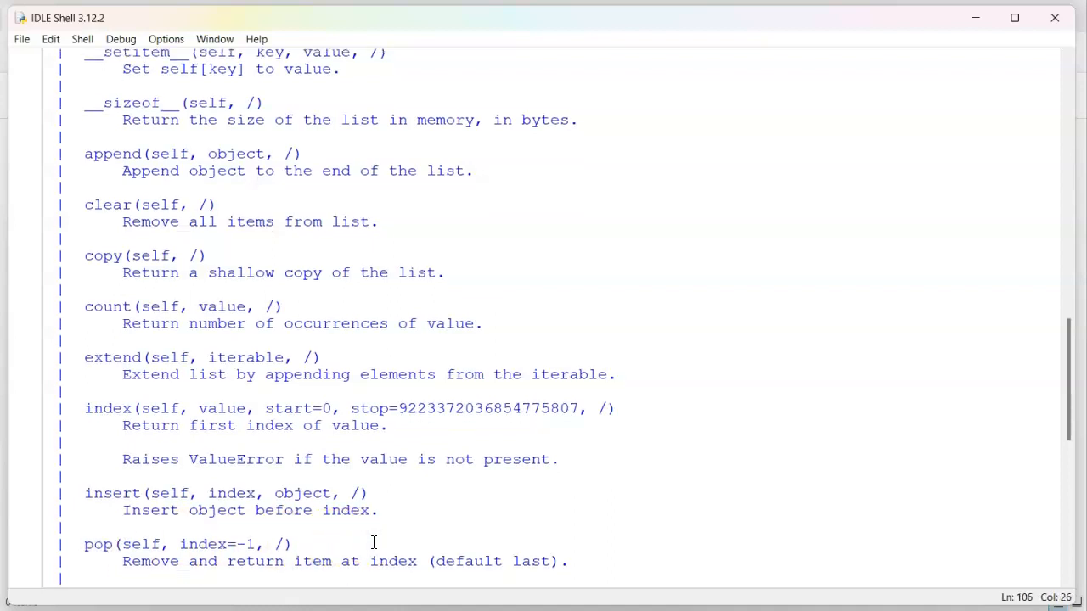
pyautogui.scroll(-3)
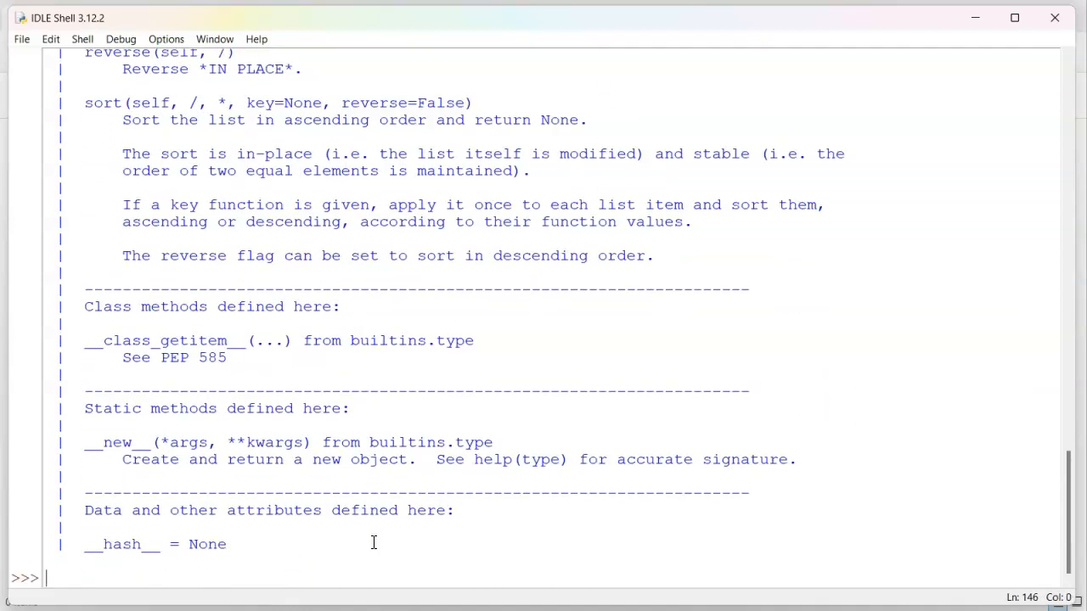
# Step: Create empty list a = [] and run a.append(1) and a.append(2)
pyautogui.write('a =')
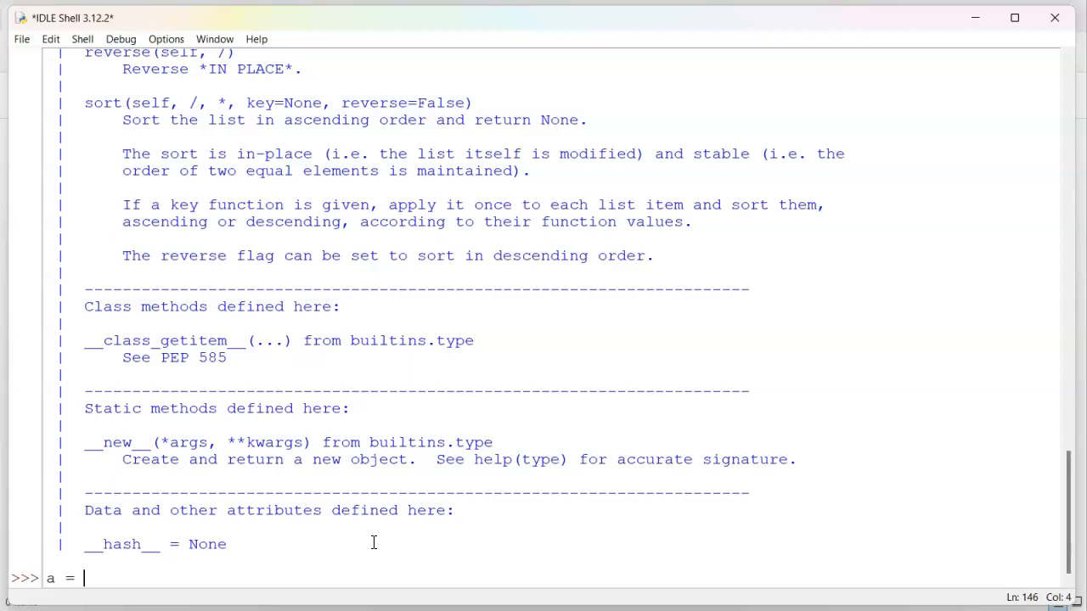
pyautogui.write('[]')
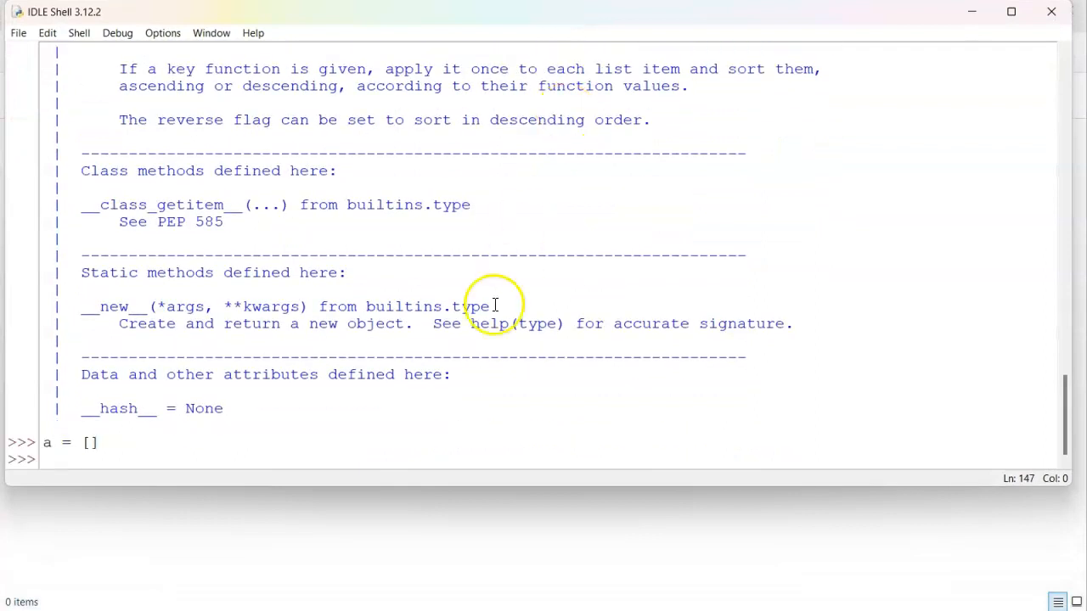
pyautogui.write('a.')
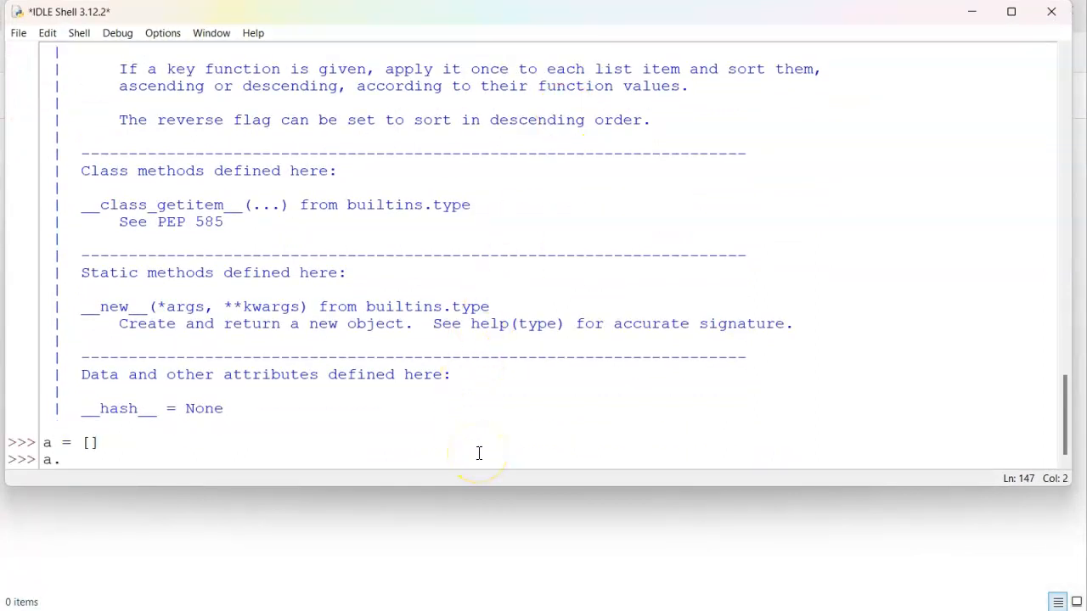
pyautogui.write('append(1')
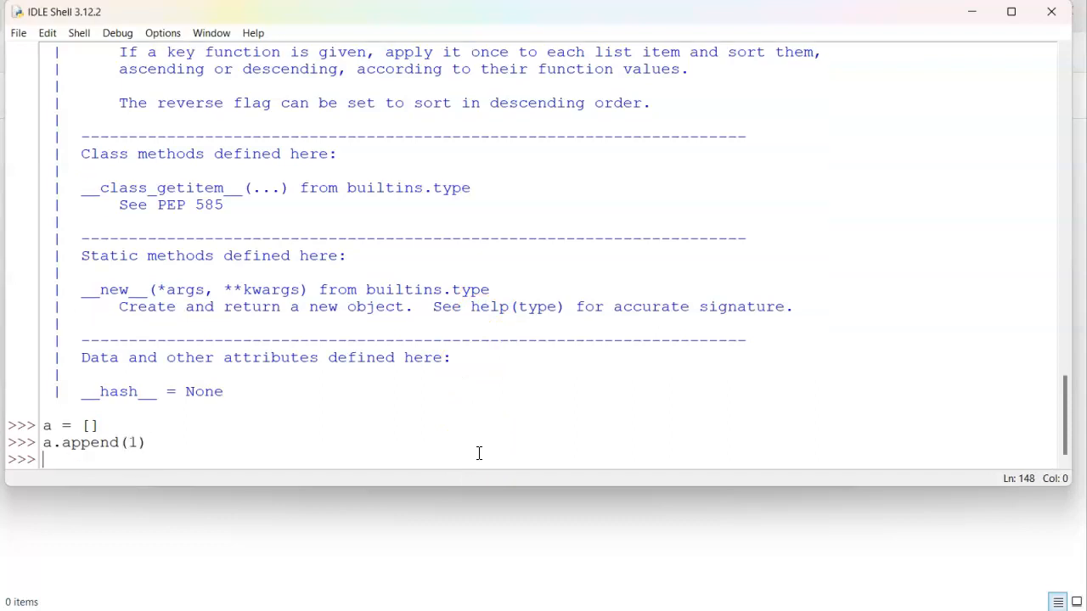
pyautogui.write('a')
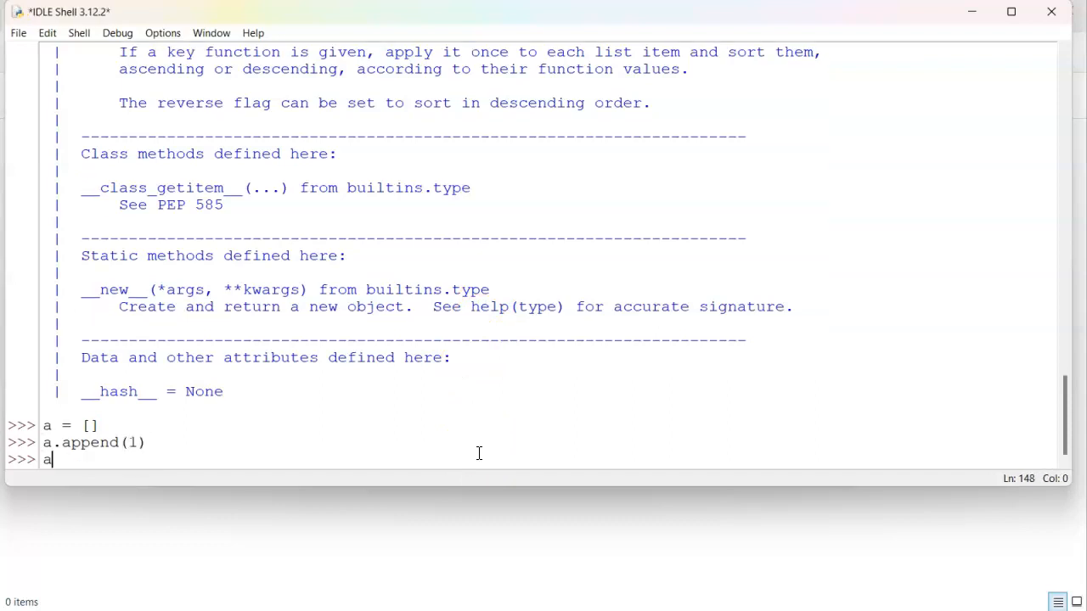
pyautogui.write('.append(')
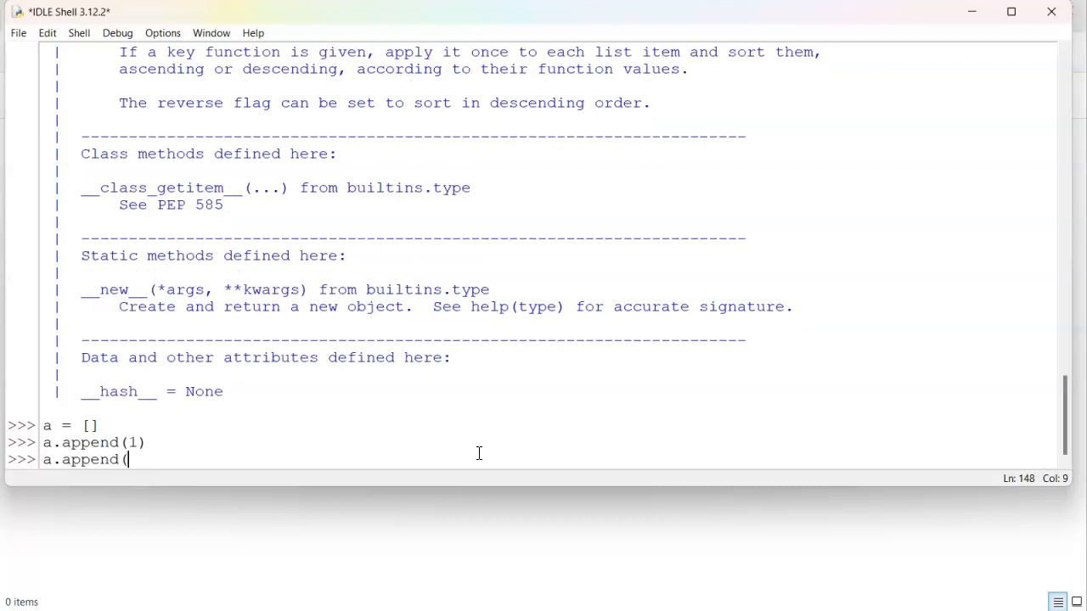
pyautogui.press('Return')
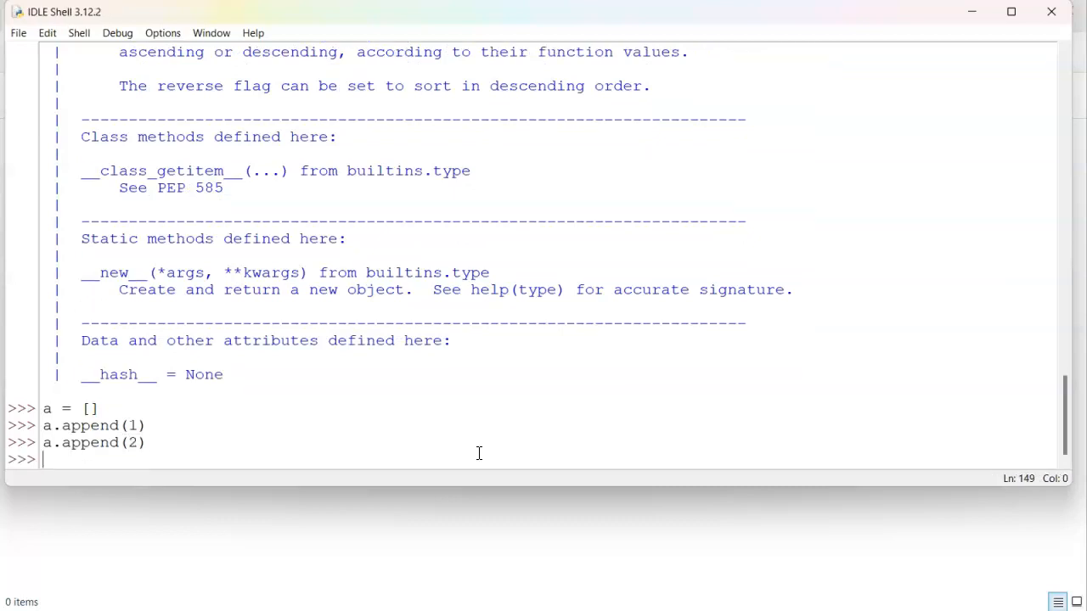
pyautogui.write('a.append(3')
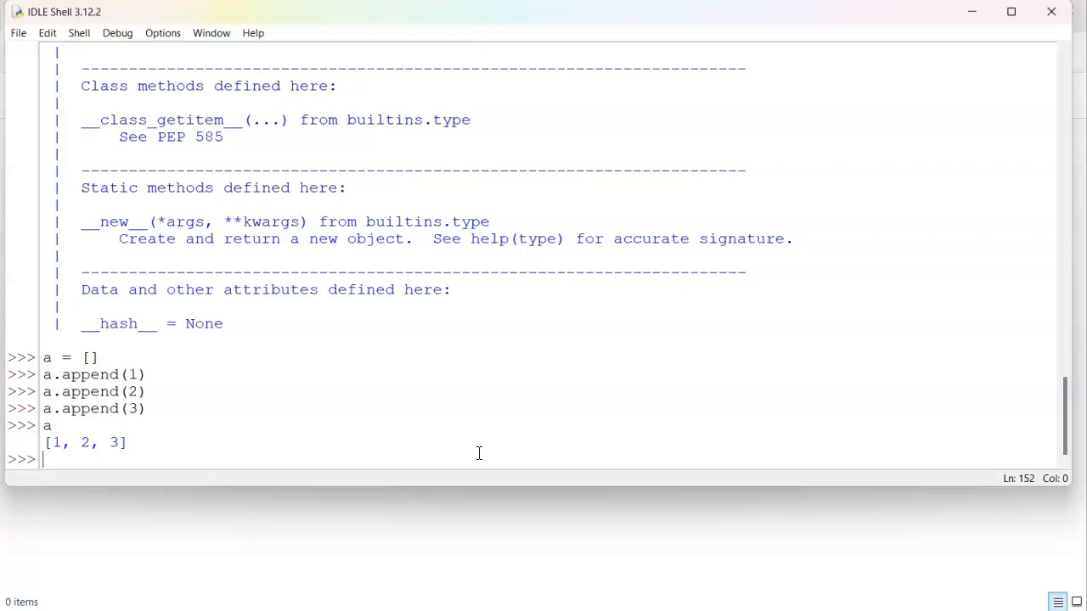
# Step: Evaluate a[0], a[-1] and a[2], returning 1, 3 and 3
pyautogui.write('a')
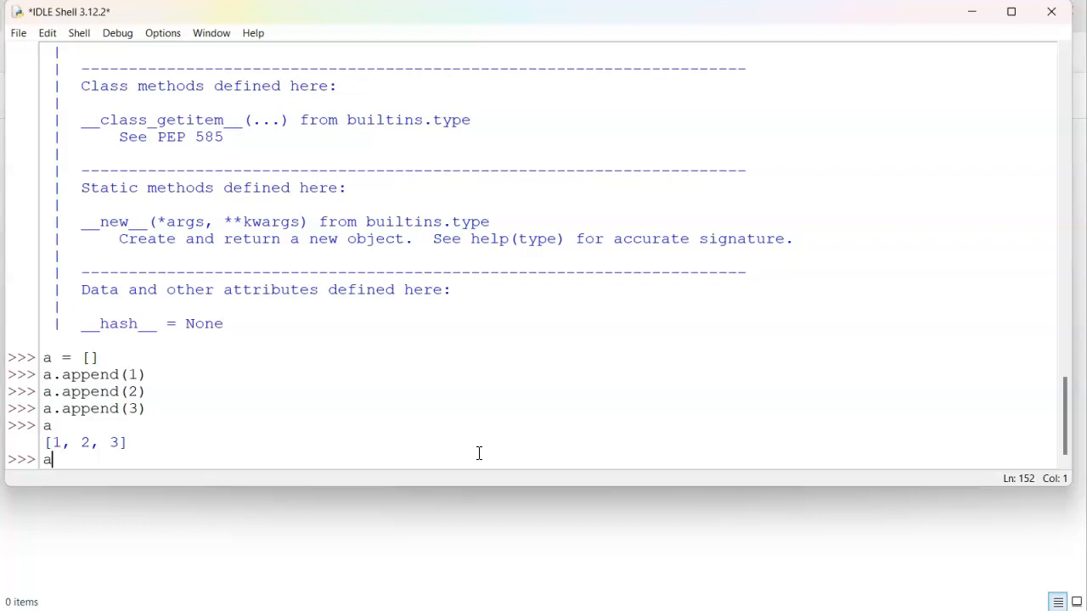
pyautogui.write('[')
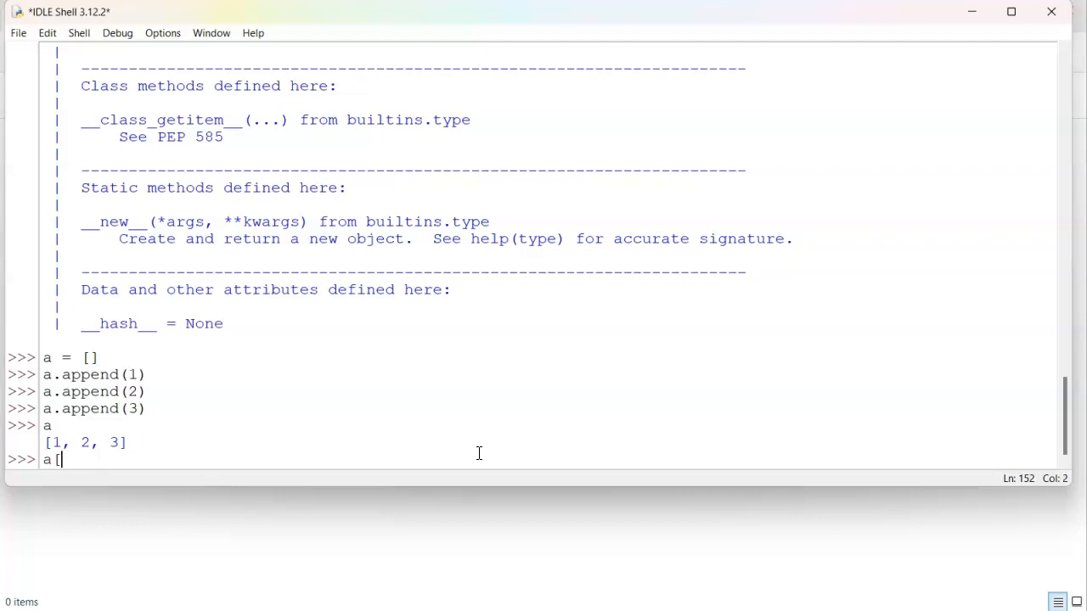
pyautogui.write('0]')
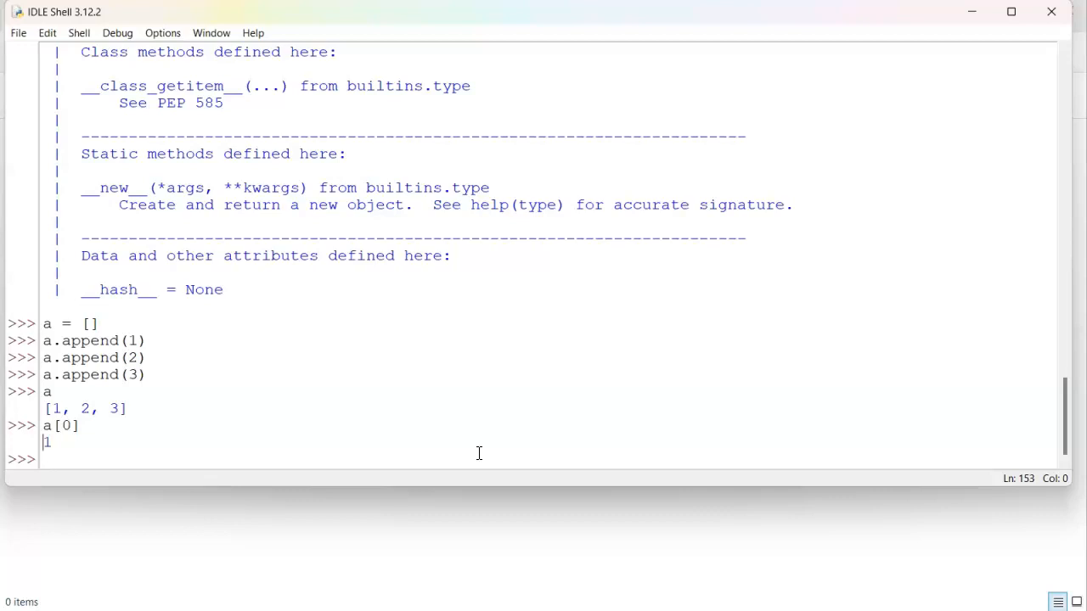
pyautogui.write('a')
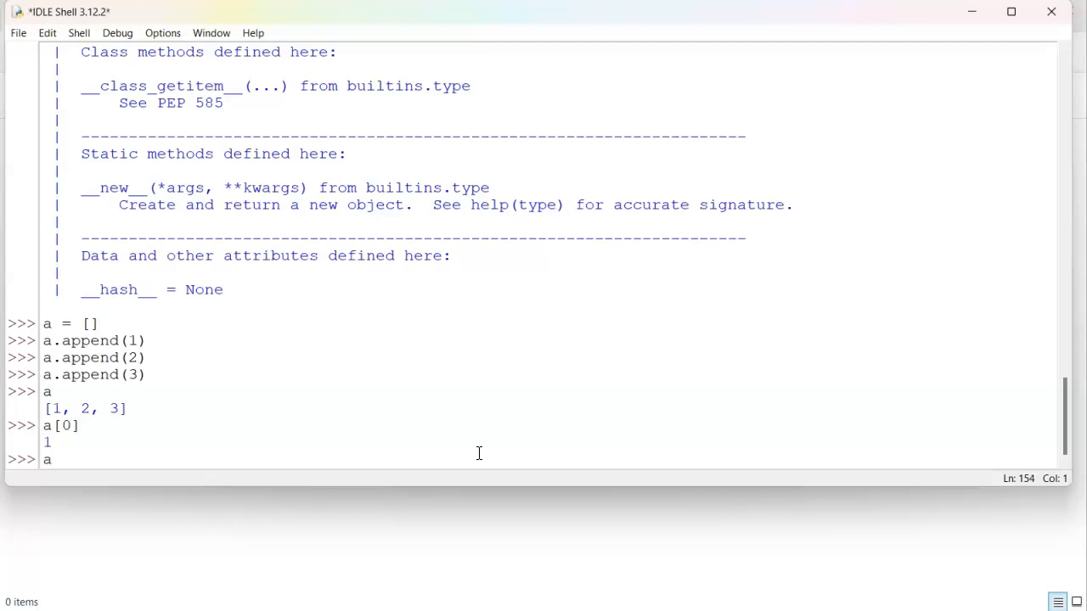
pyautogui.write('[')
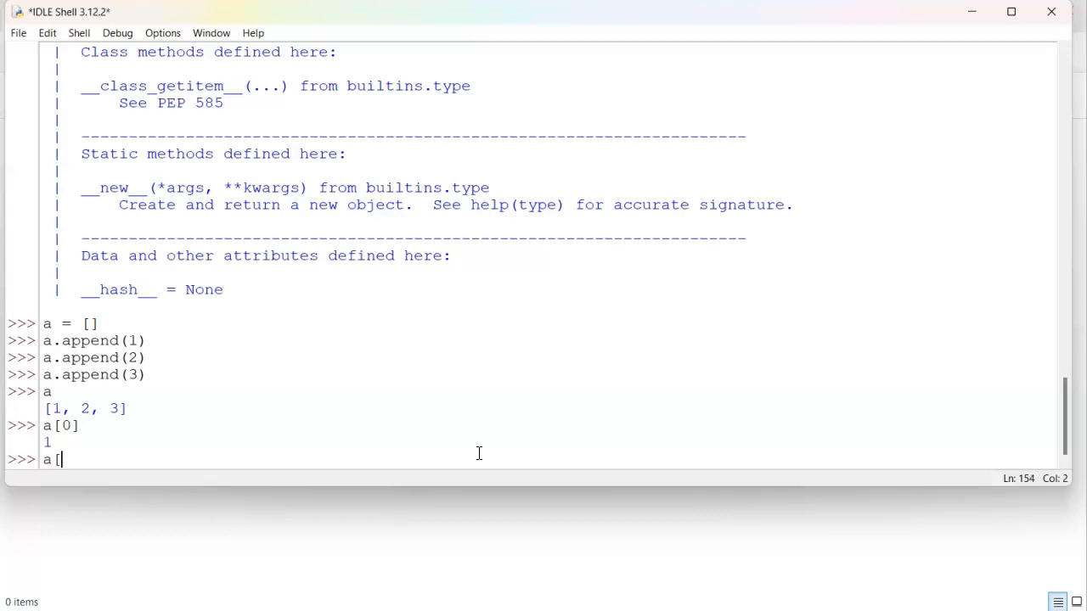
pyautogui.write('-1]')
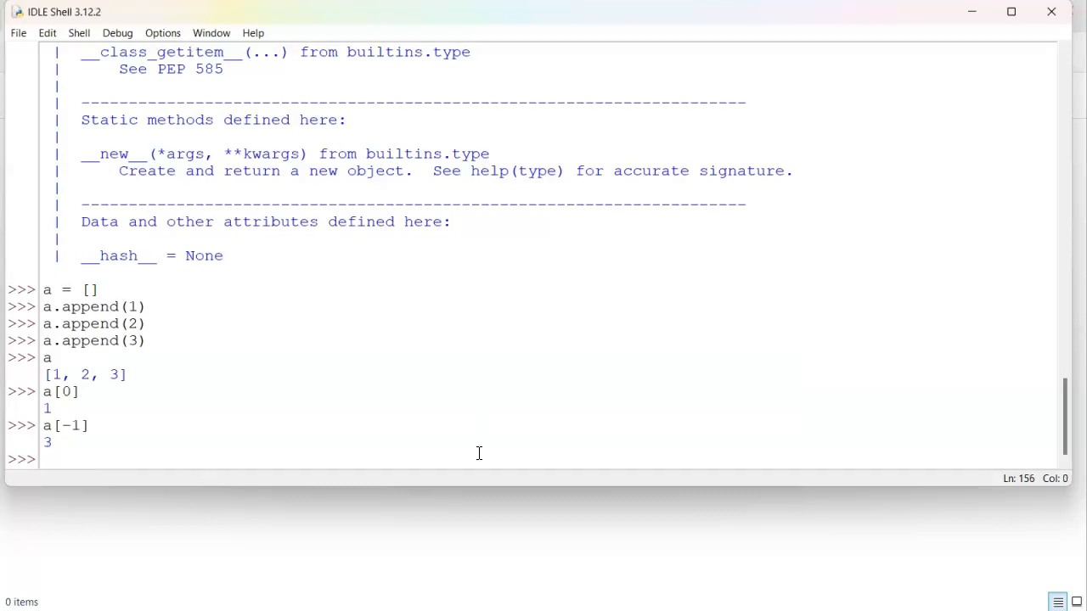
pyautogui.moveTo(506, 292)
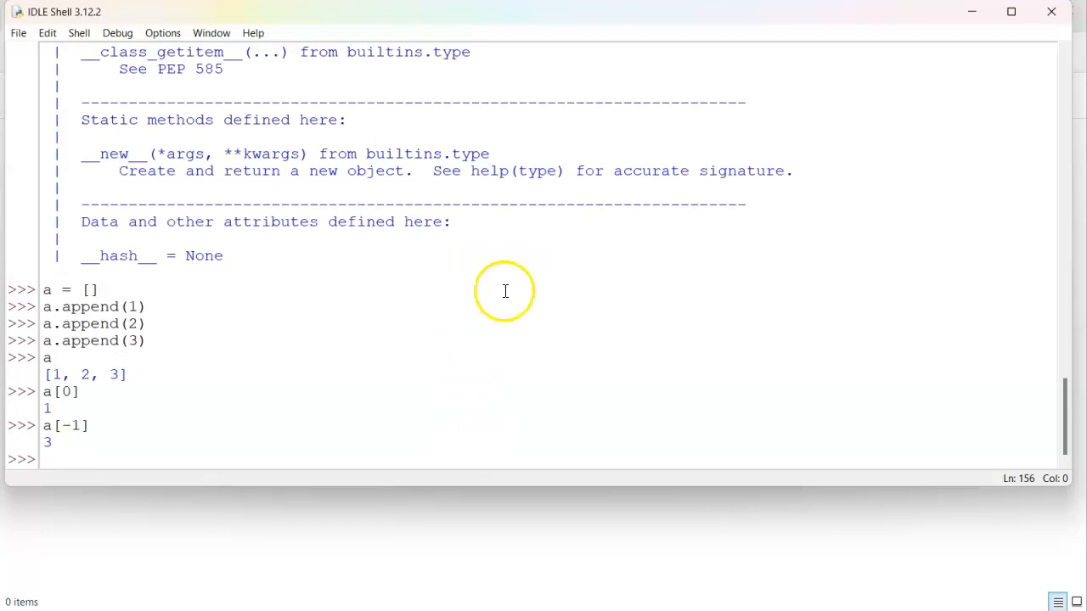
pyautogui.moveTo(228, 348)
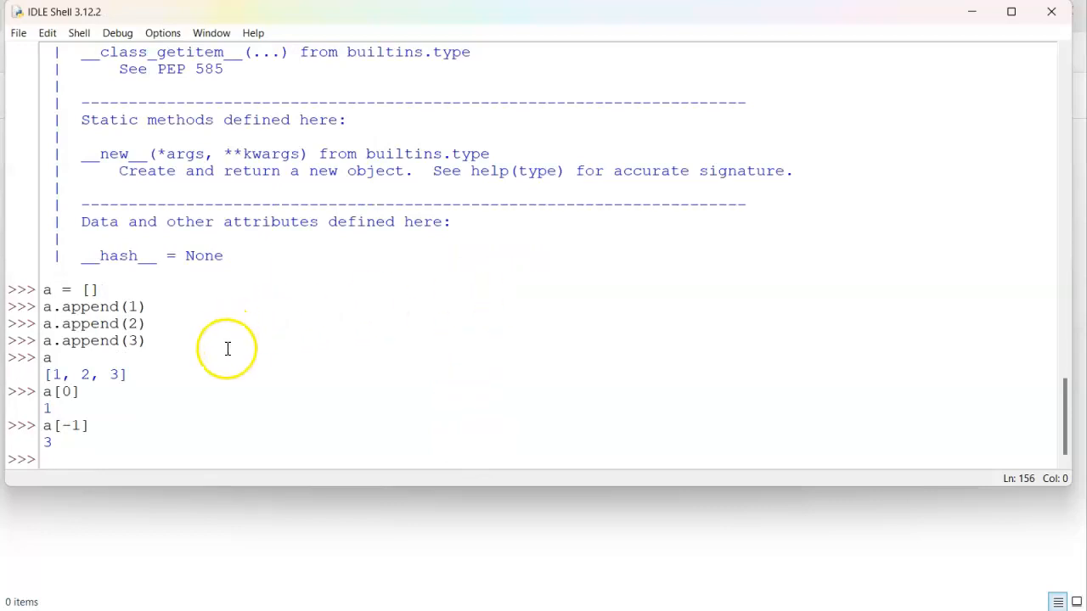
pyautogui.write('a[2]')
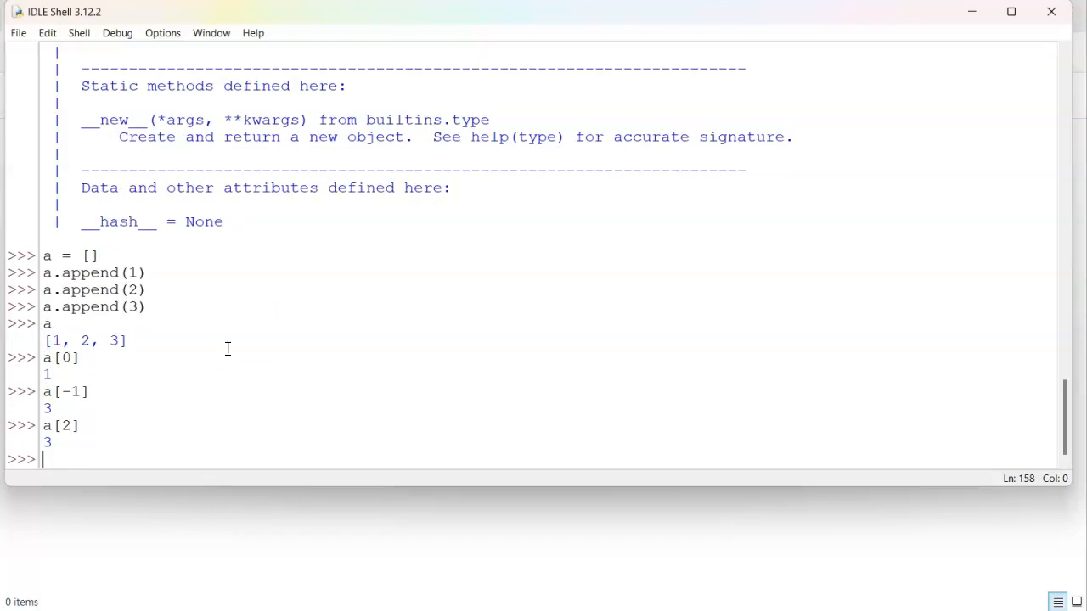
pyautogui.write('a')
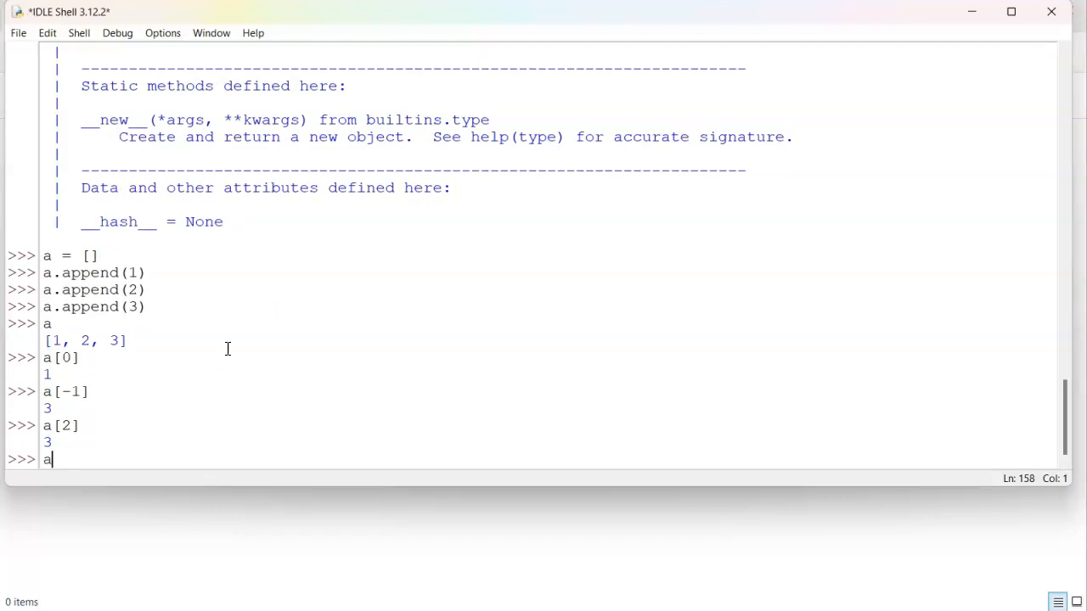
pyautogui.press('BackSpace')
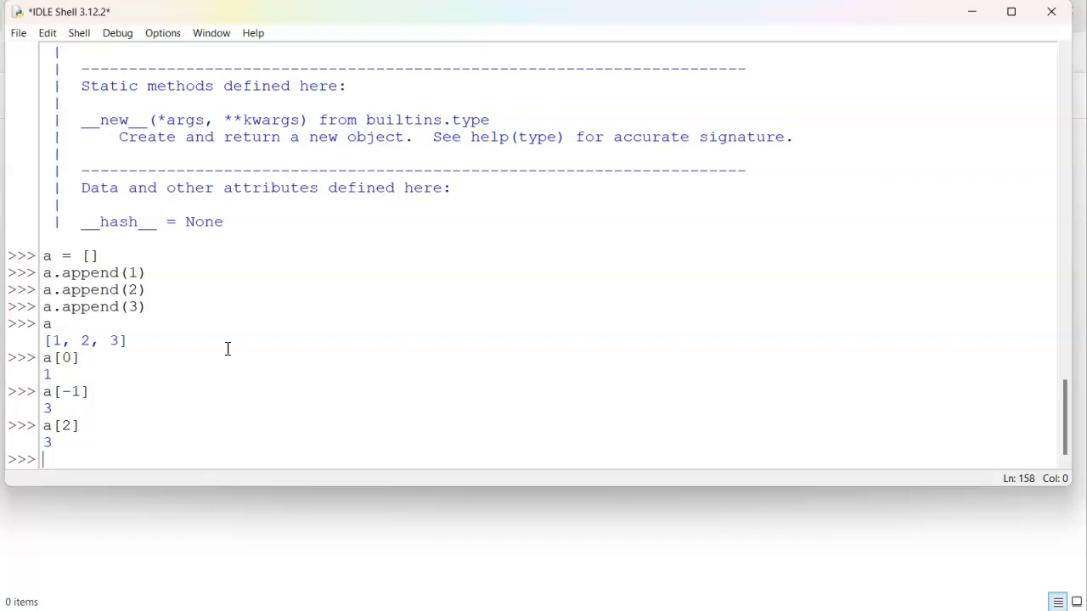
# Step: Evaluate len(a), returning 3
pyautogui.write('len(a')
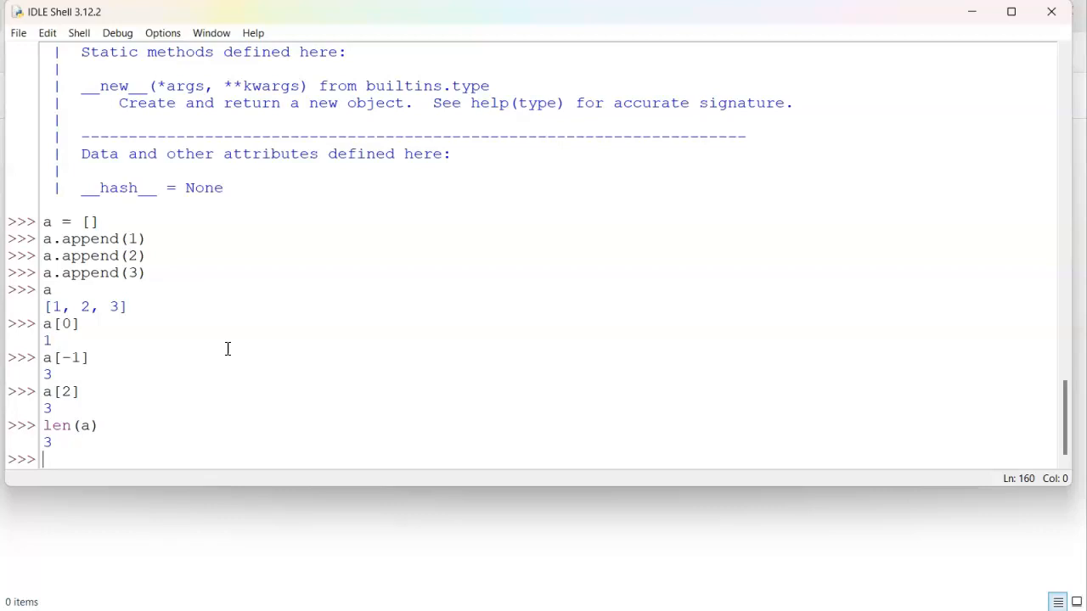
# Step: Run a.insert(0, 0) to put 0 at the front and check a[0]
pyautogui.write('a.ins')
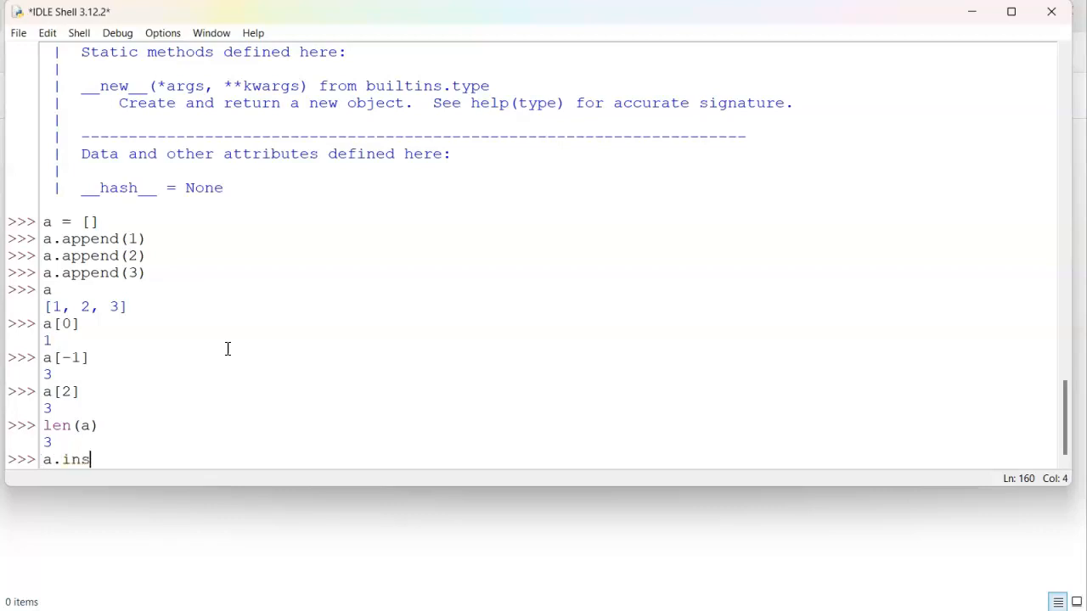
pyautogui.write('ert(')
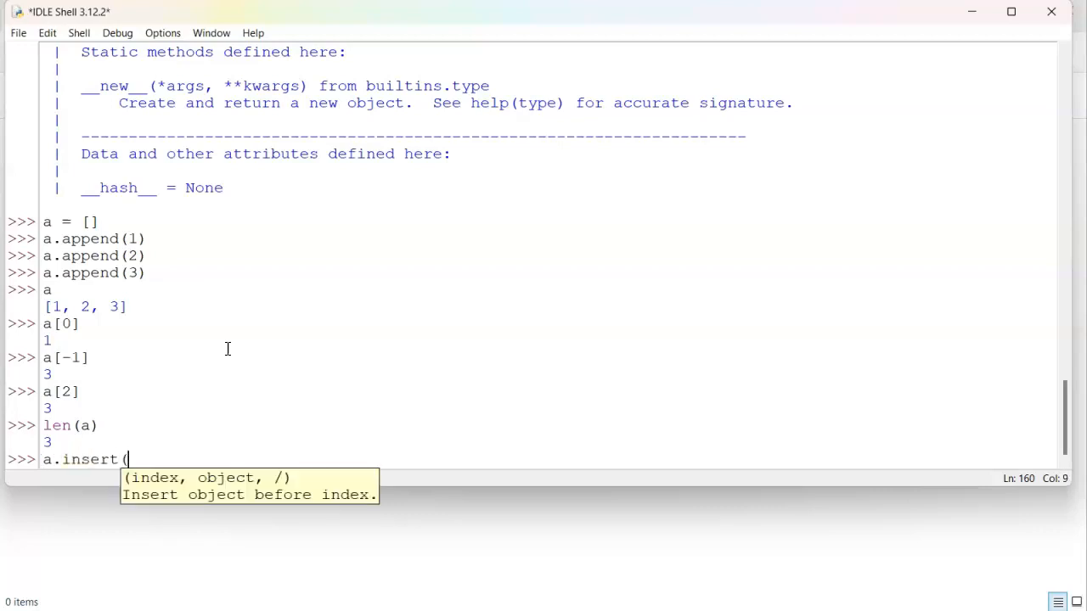
pyautogui.write('0')
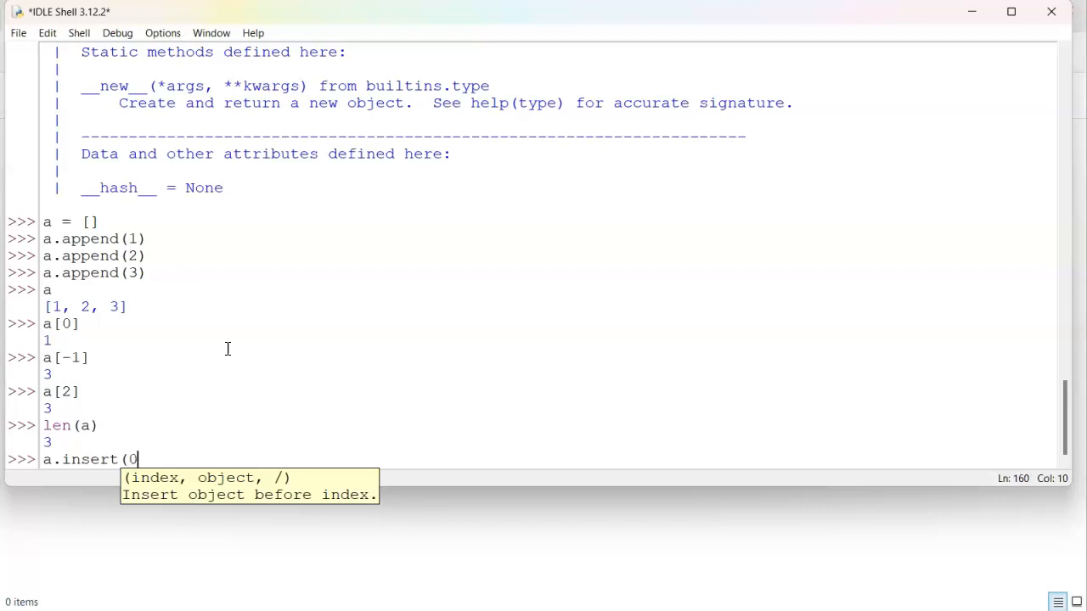
pyautogui.write(',')
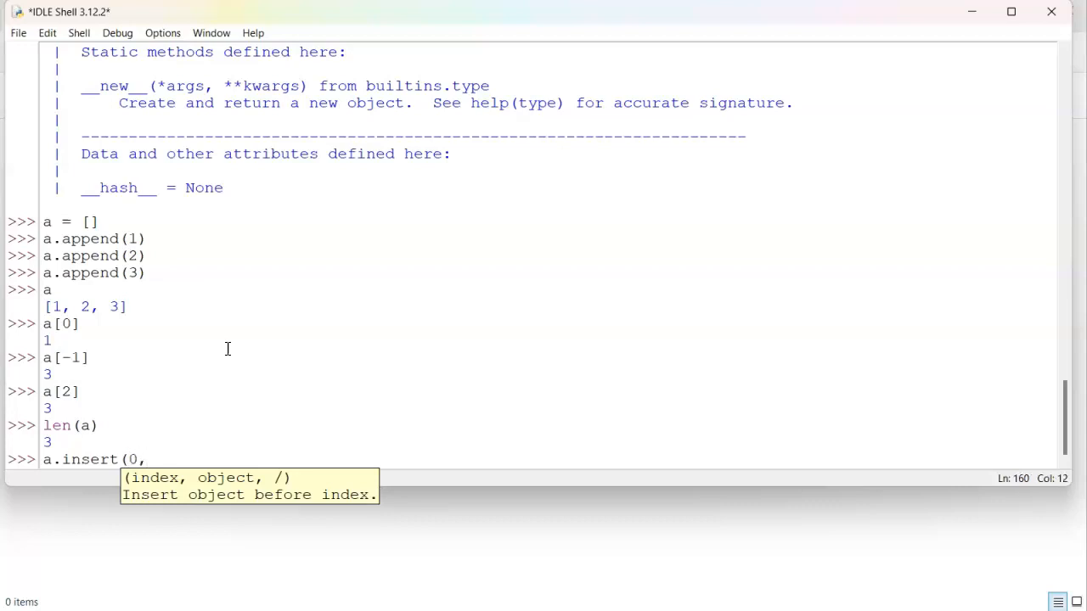
pyautogui.write('0)')
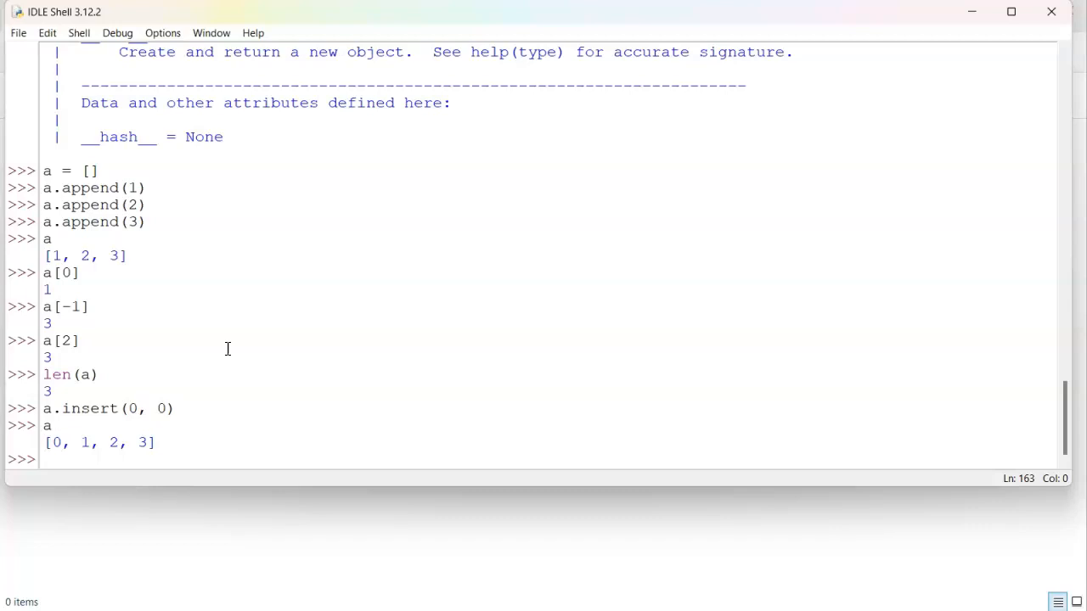
pyautogui.write('a[0')
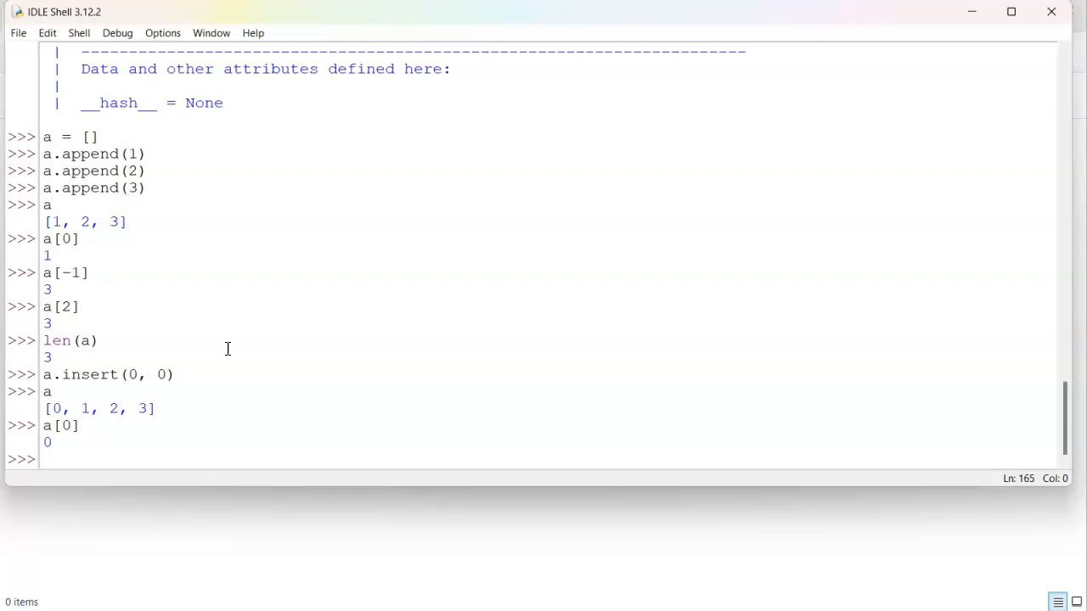
# Step: Run a.insert(2, 'X'), making a [0, 1, 'X', 2, 3]
pyautogui.write('a.')
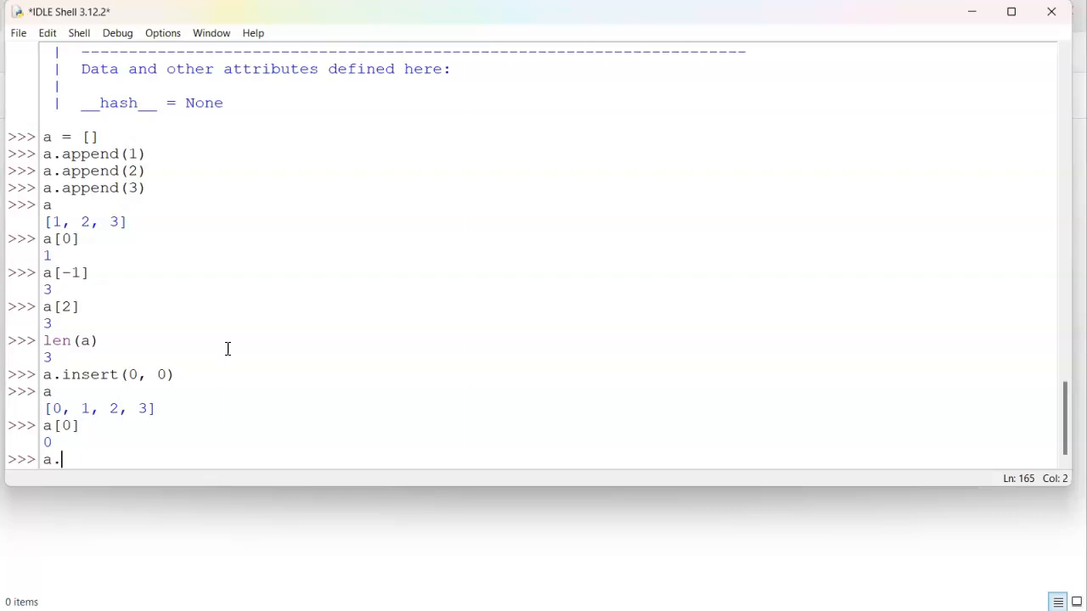
pyautogui.write('insert')
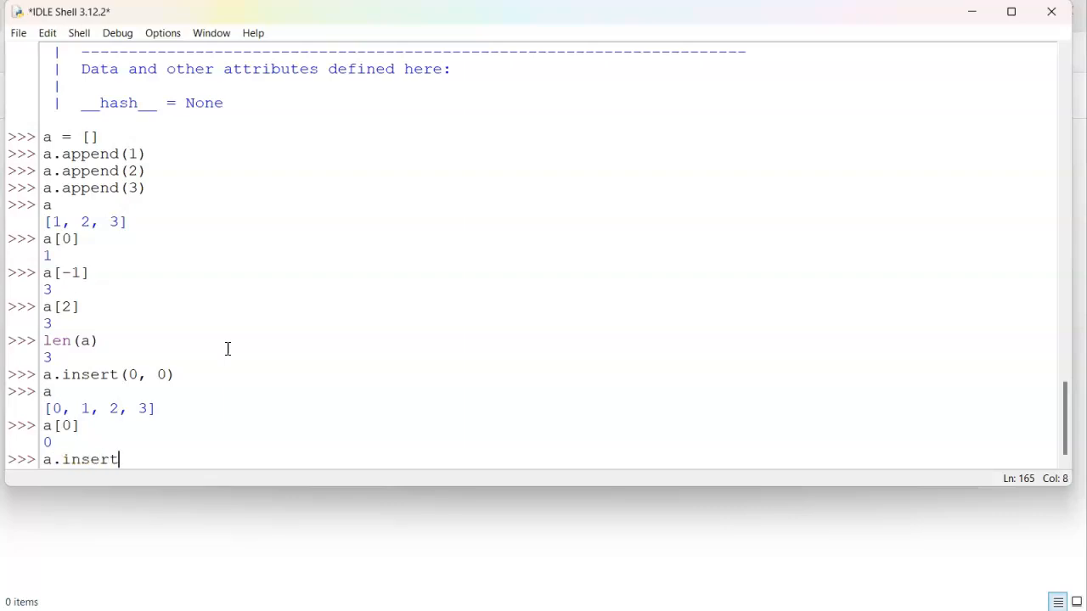
pyautogui.write('[2')
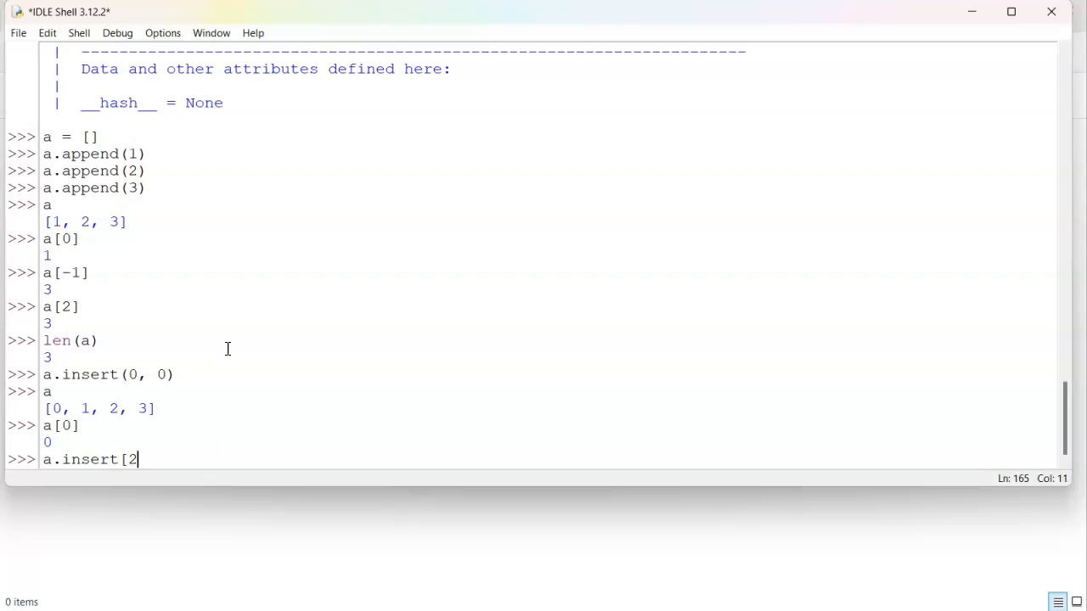
pyautogui.write('(2,')
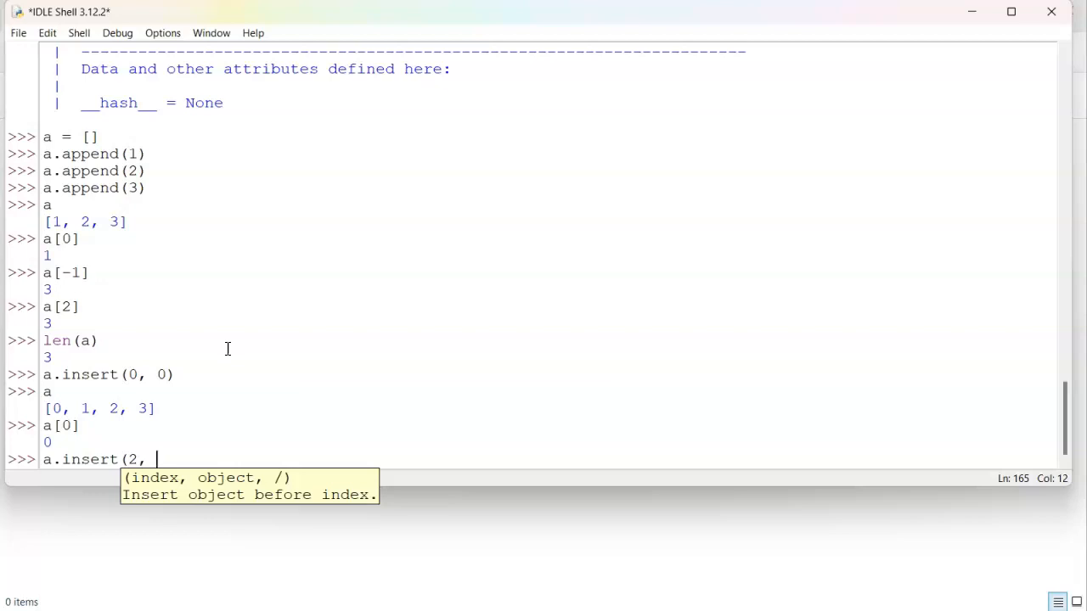
pyautogui.write("'X'")
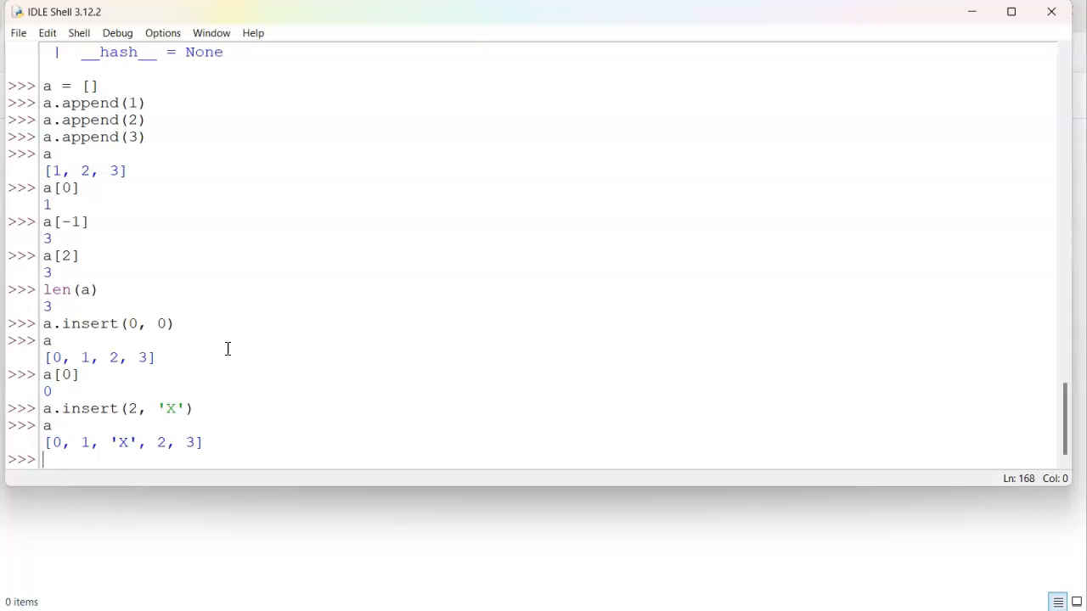
# Step: Run a.pop(), a.pop(0) and a.pop(1), returning 3, 0 and 'X' and leaving a as [1, 2]
pyautogui.write('a.pop')
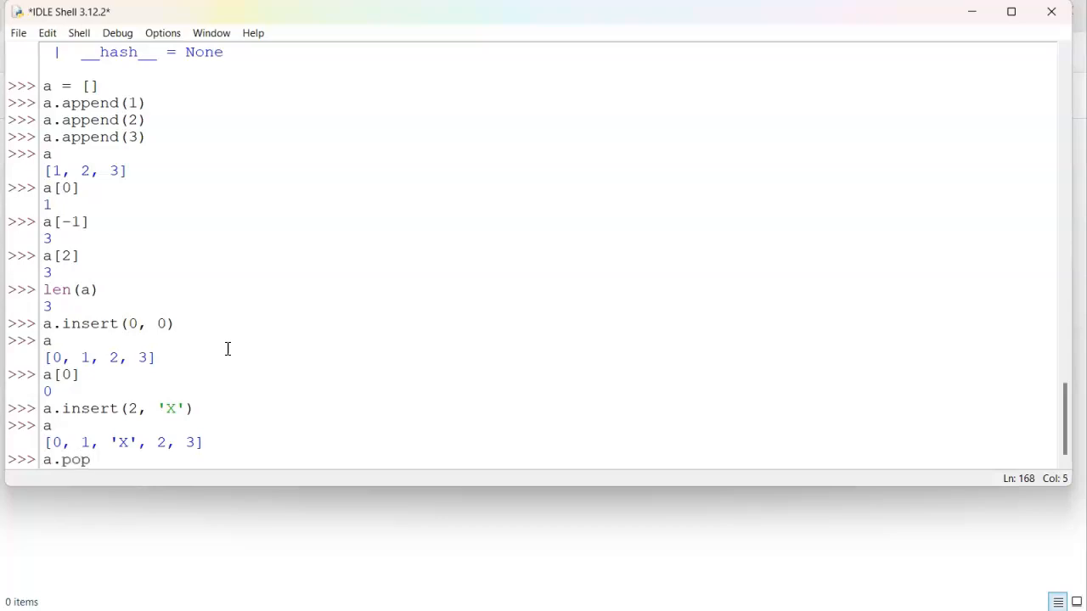
pyautogui.write('()')
pyautogui.write('b')
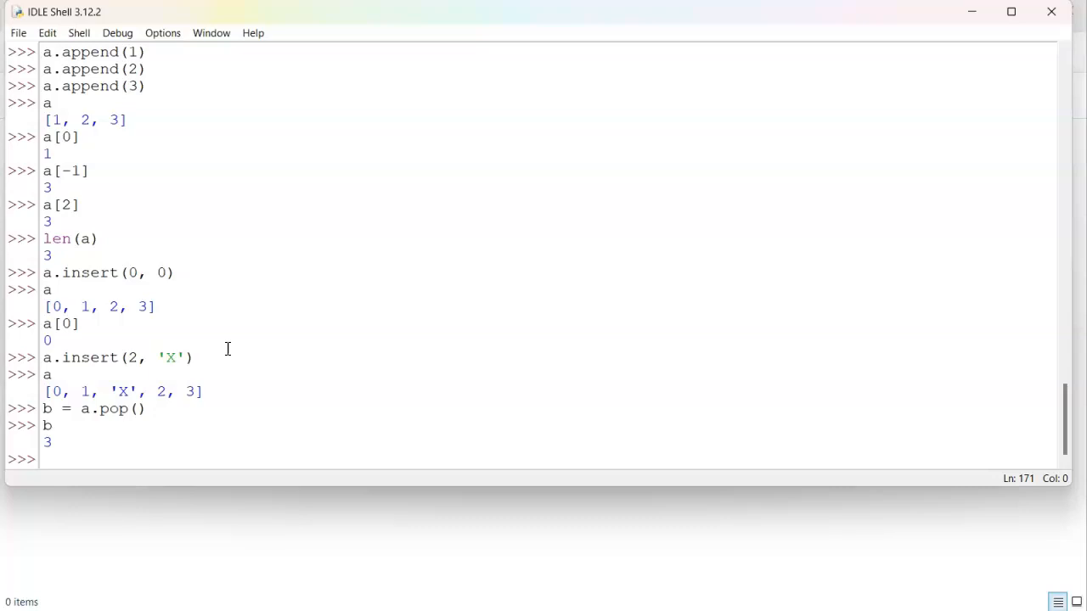
pyautogui.write('a')
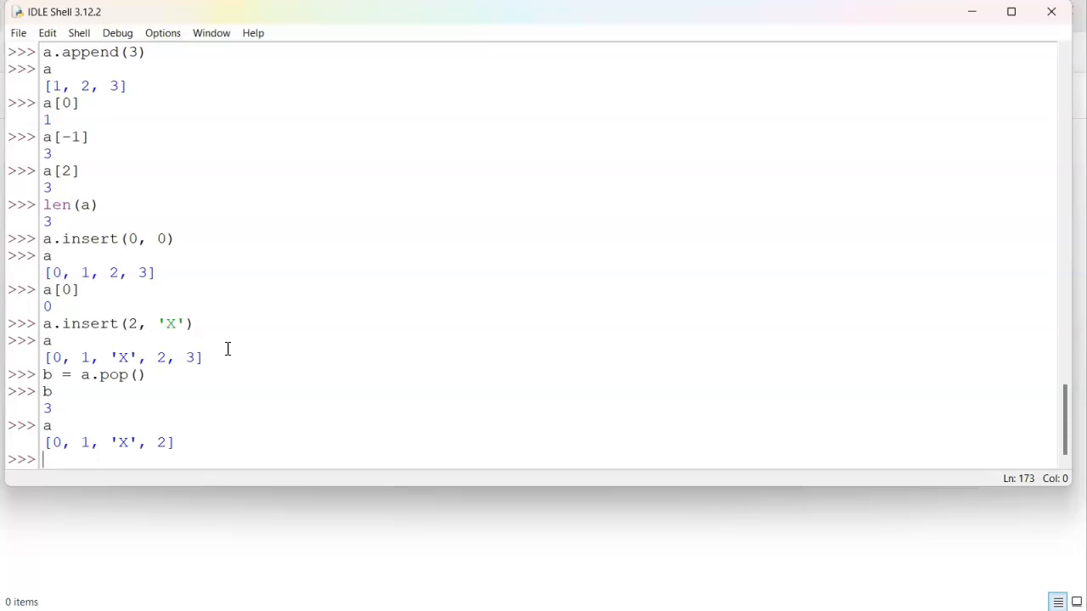
pyautogui.write('a.pop(0')
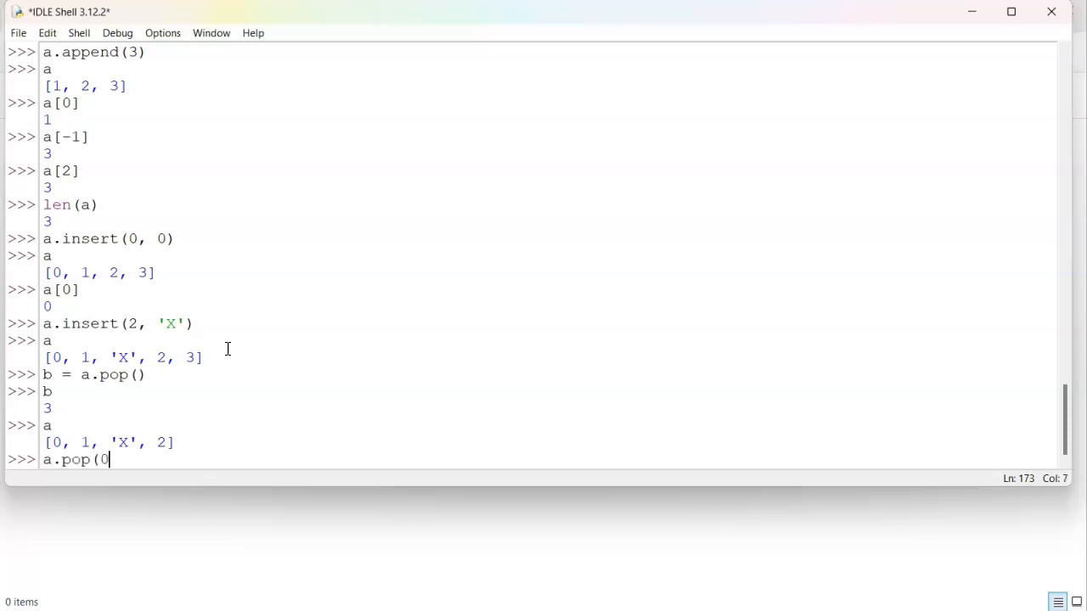
pyautogui.write(')')
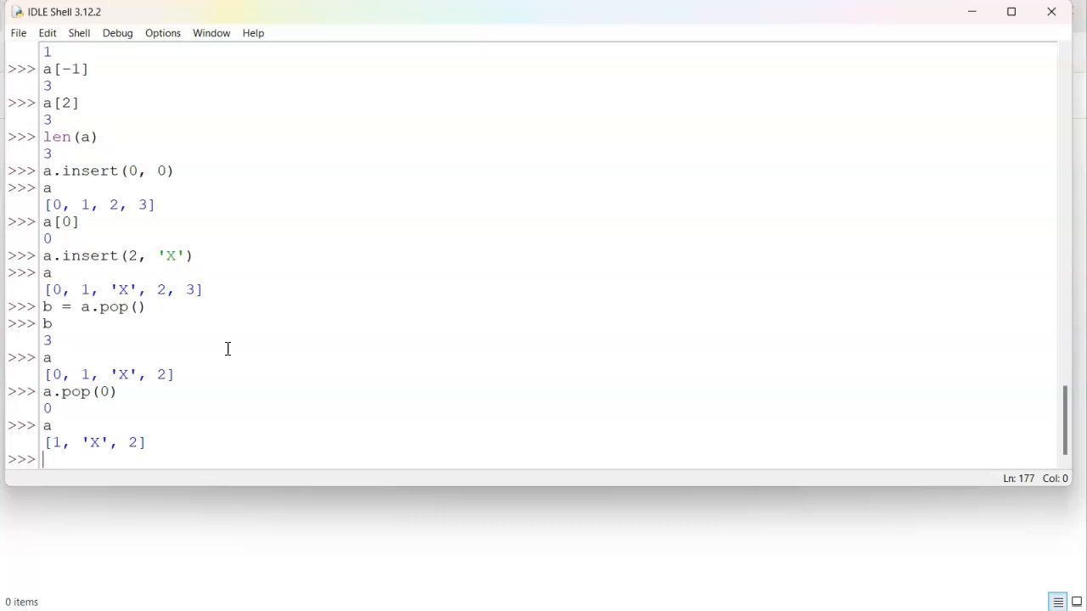
pyautogui.write('a.pop')
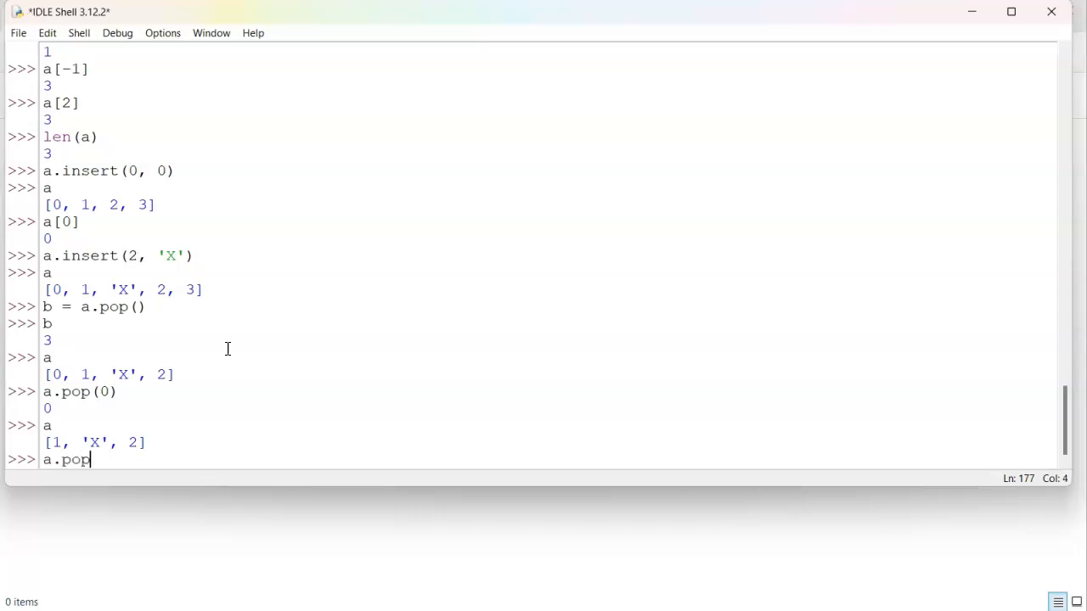
pyautogui.write('(')
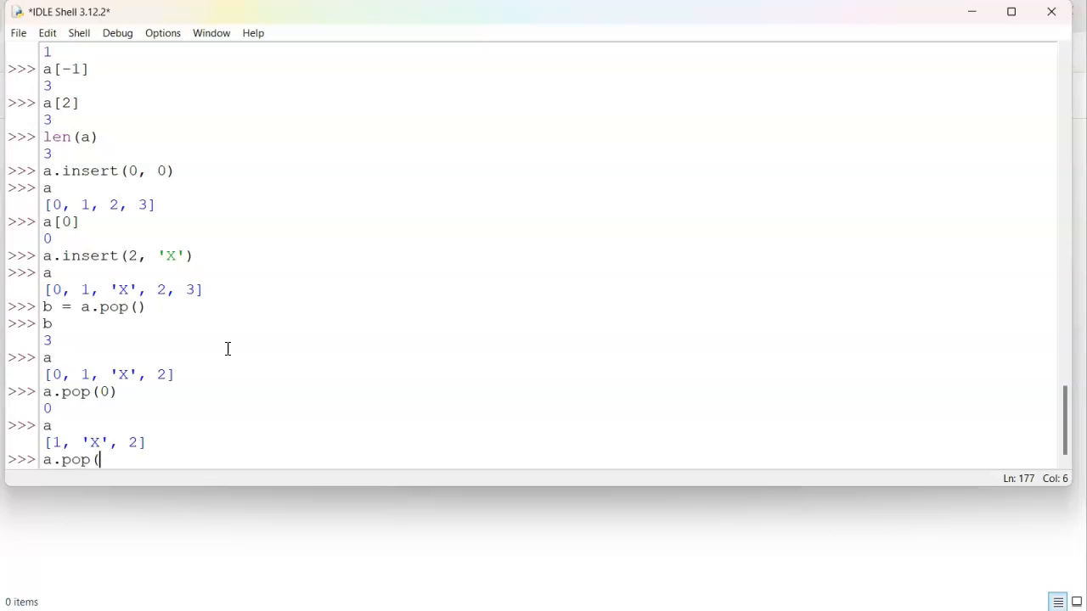
pyautogui.write('1)')
pyautogui.write('a')
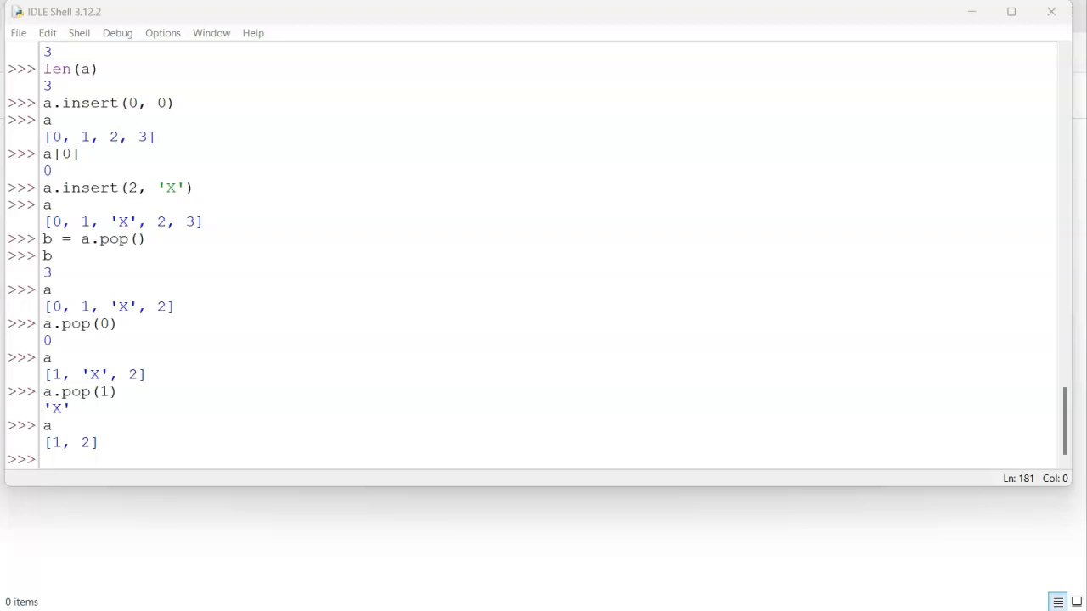
pyautogui.moveTo(282, 211)
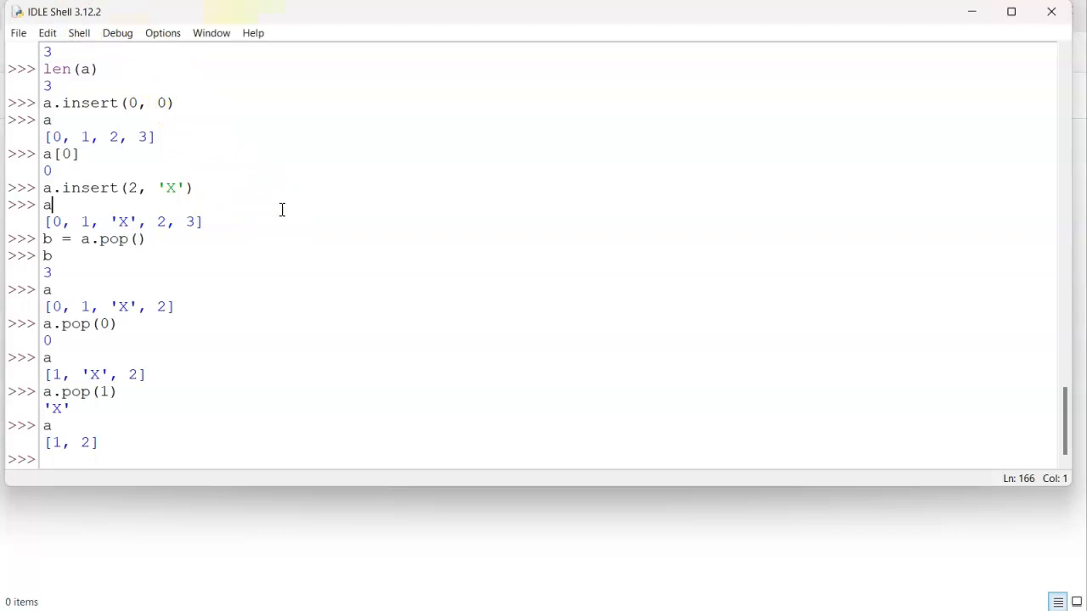
pyautogui.moveTo(281, 210)
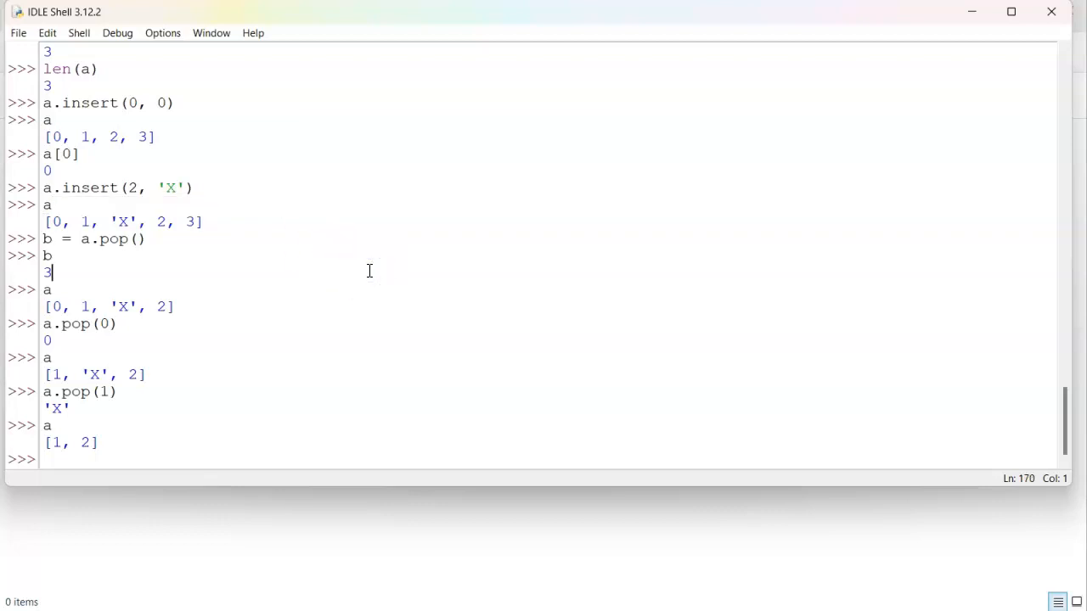
# Step: Run if 1 in a: print("Present"), which prints Present
pyautogui.write('i')
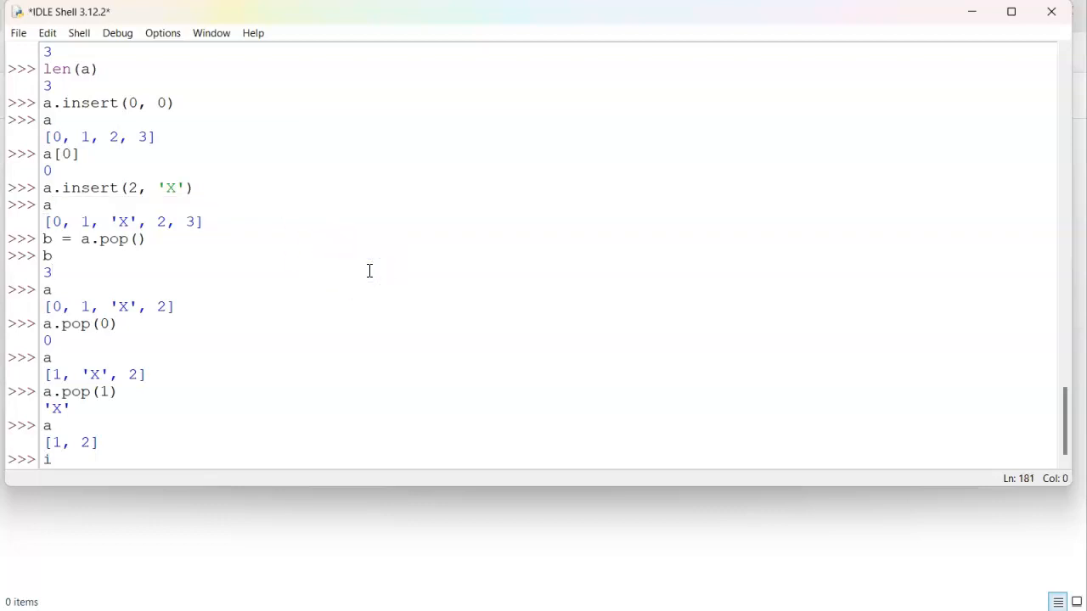
pyautogui.write('f')
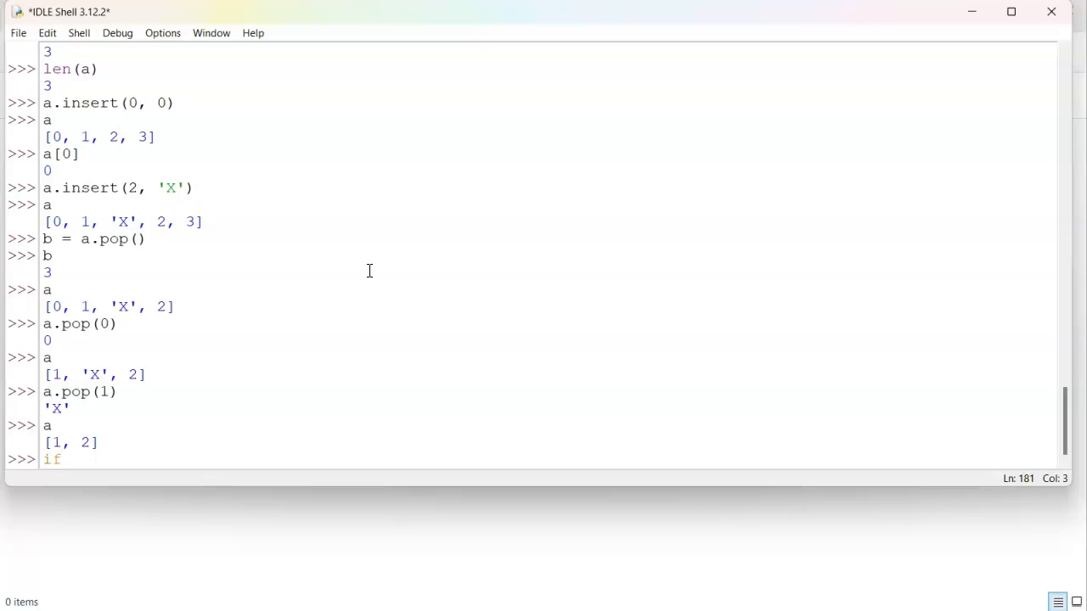
pyautogui.write('1 in')
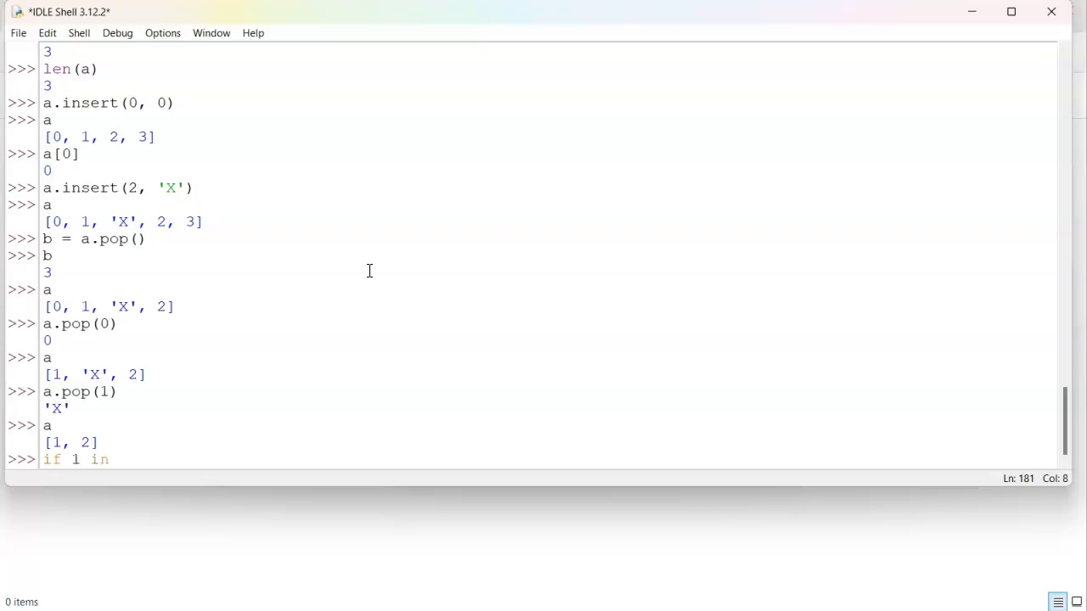
pyautogui.write('a: pri')
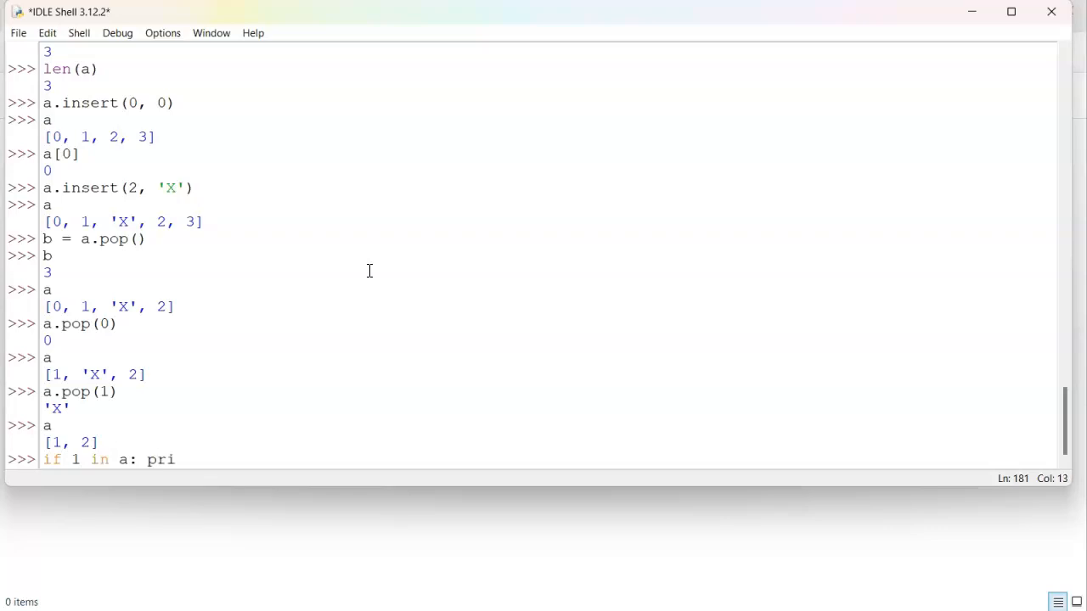
pyautogui.write('nt("')
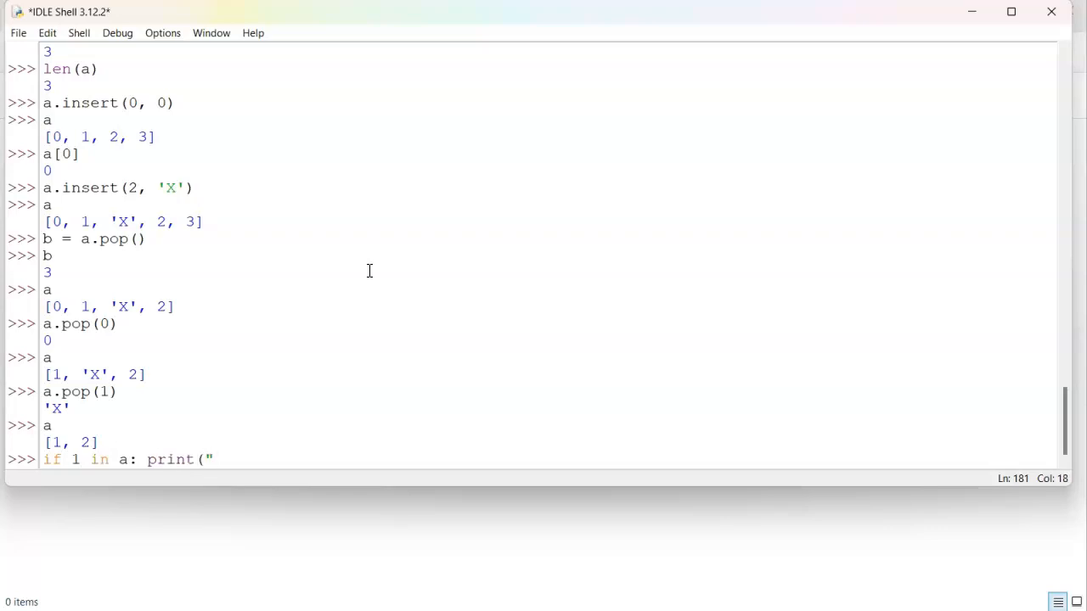
pyautogui.write('Present')
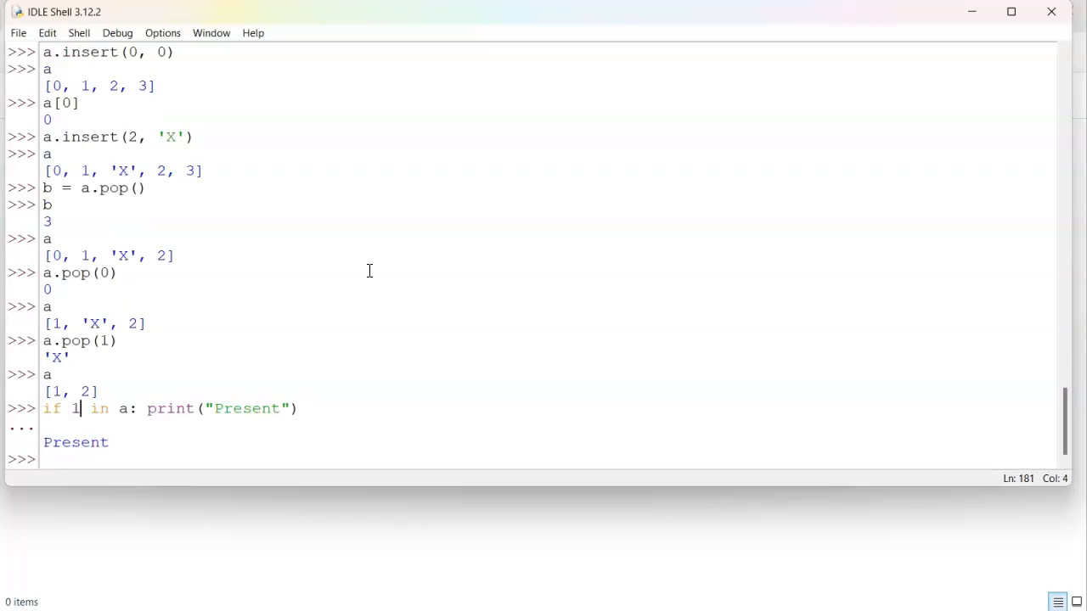
# Step: Run if 3 in a: print("Present"), which prints nothing
pyautogui.write('if')
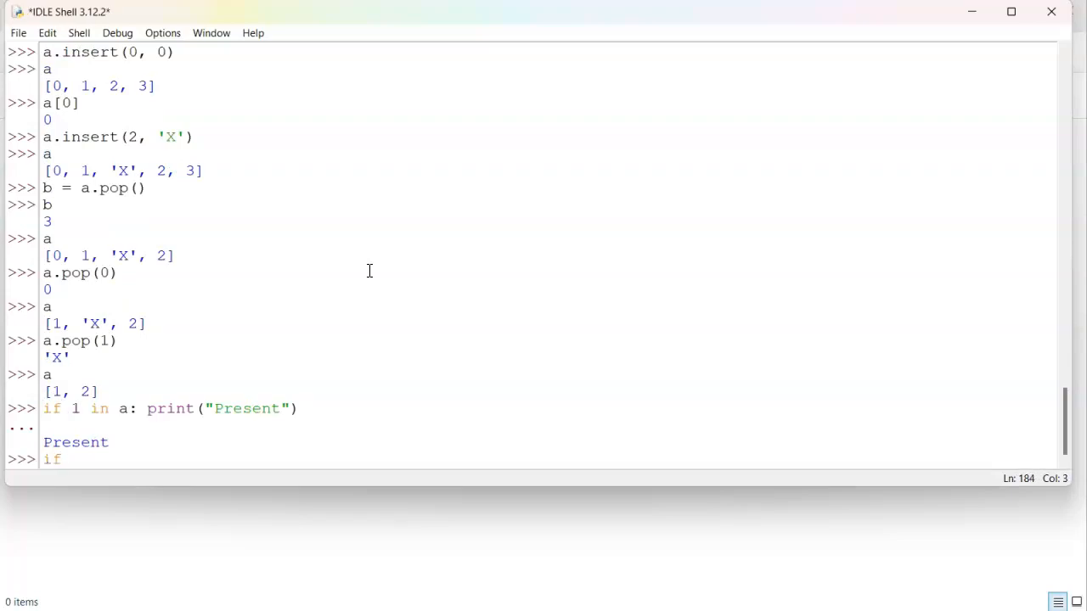
pyautogui.write('3')
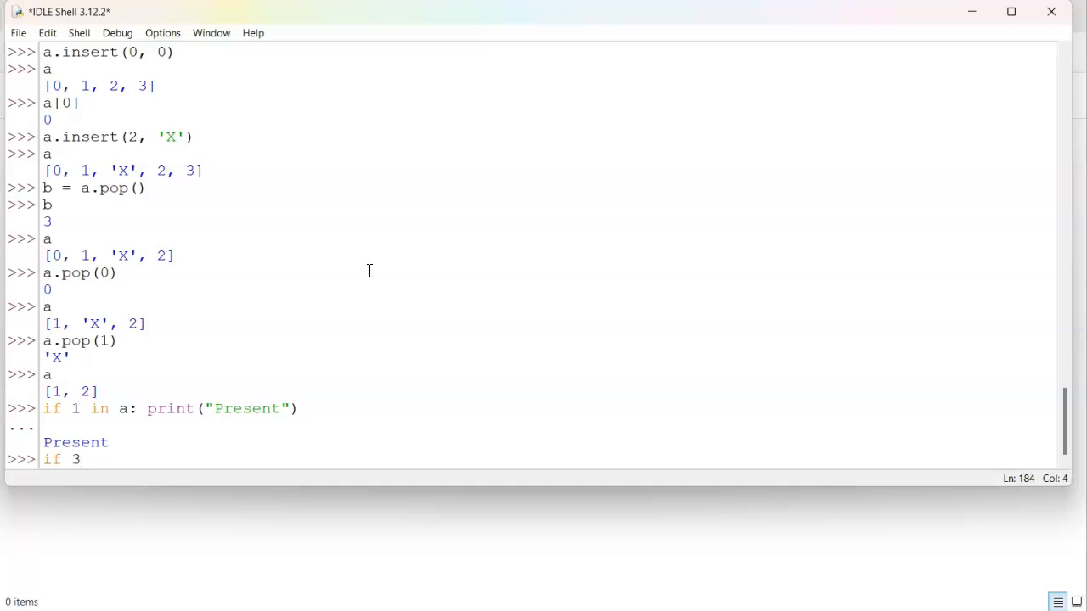
pyautogui.write('in a:')
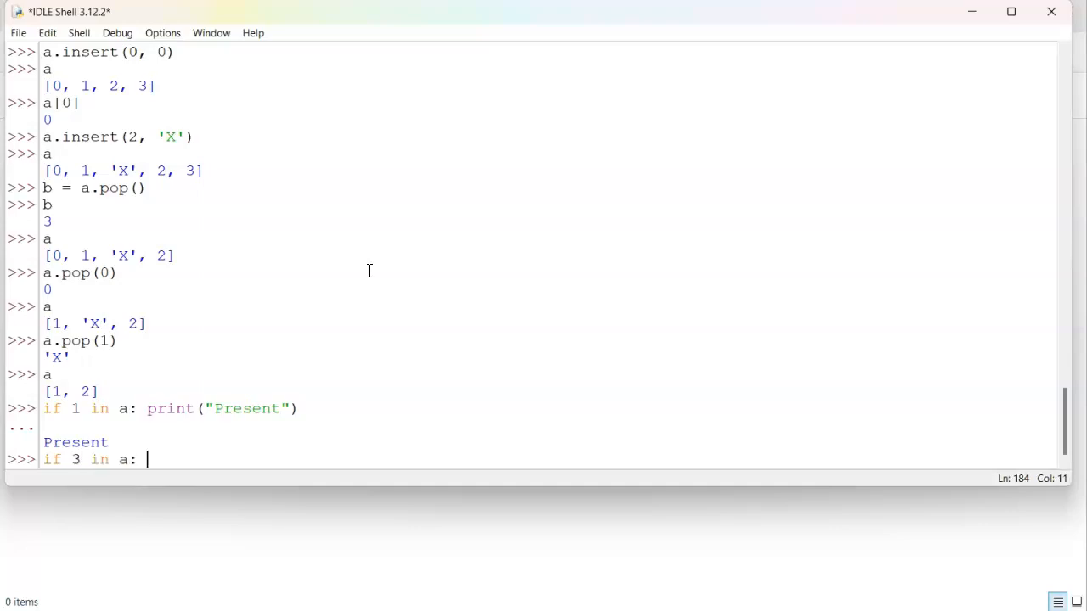
pyautogui.write('print(')
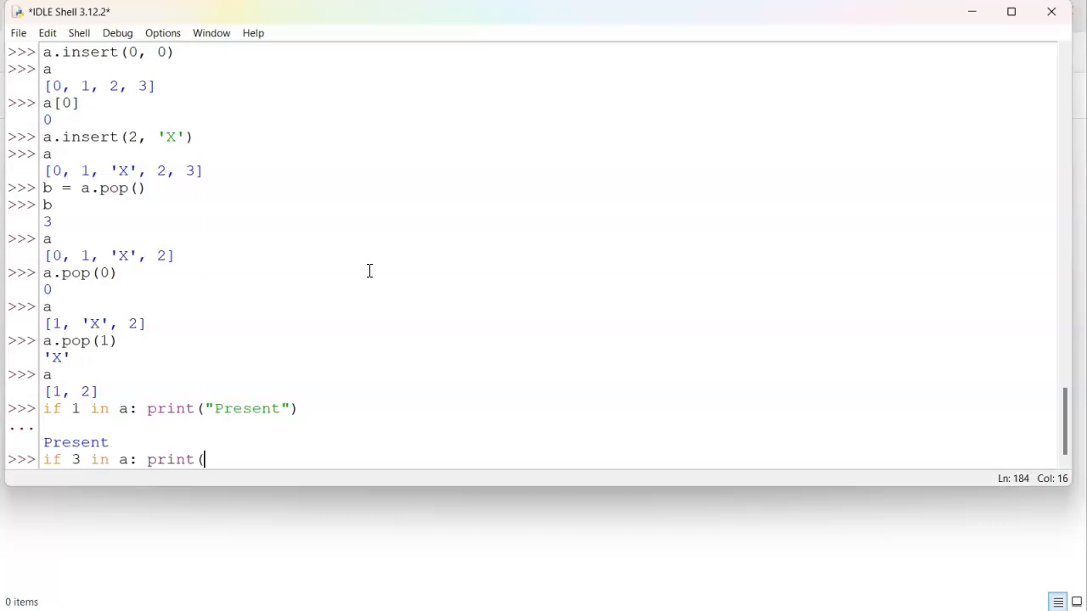
pyautogui.write('"Presen')
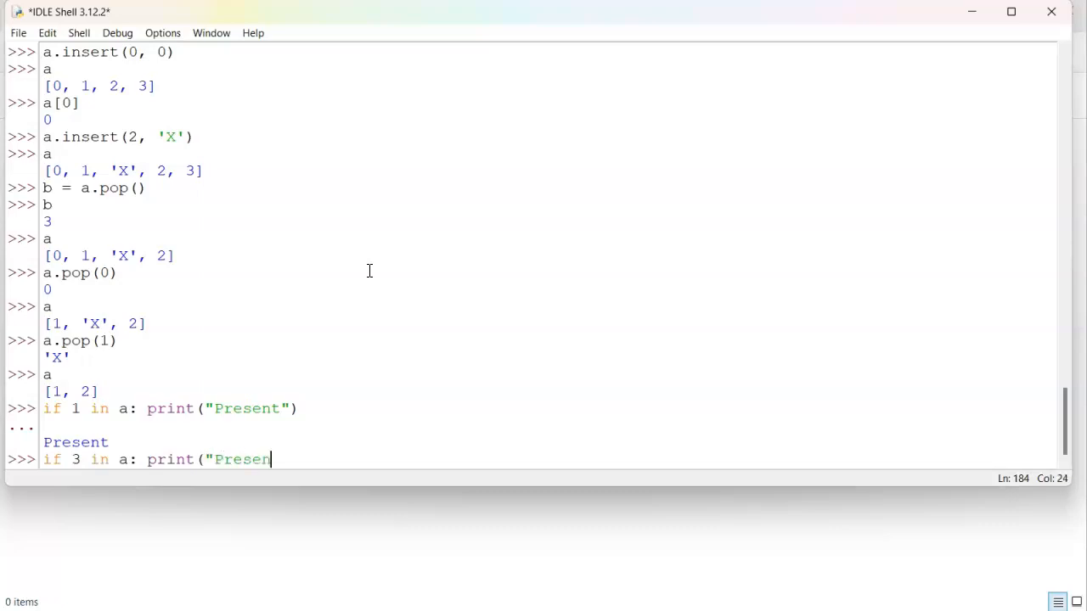
pyautogui.write('t")')
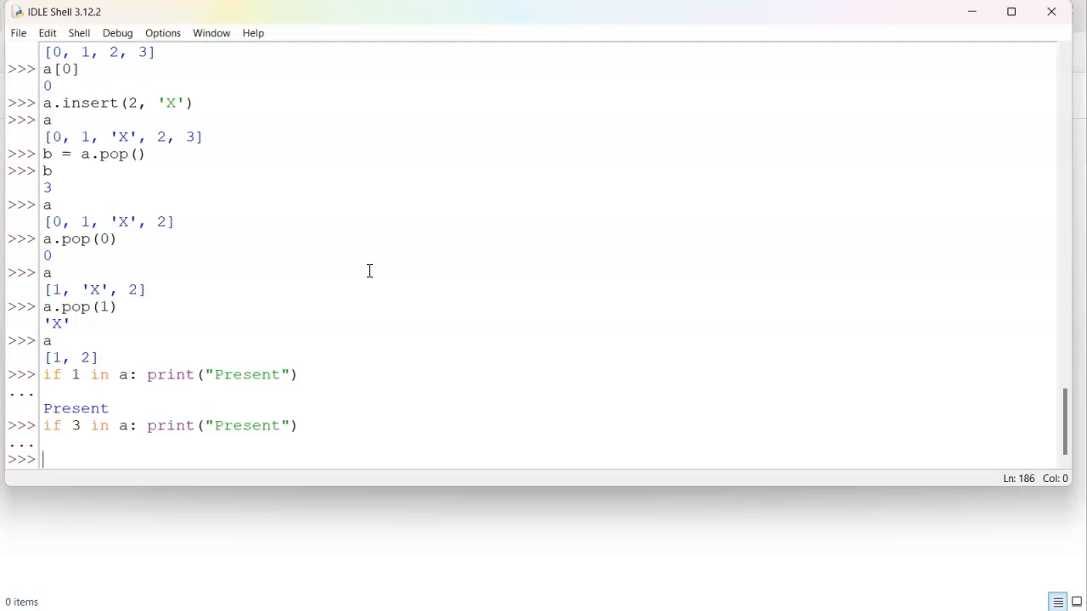
# Step: Run if not 3 in a: a.append(3), then evaluate a to show [1, 2, 3]
pyautogui.write('if not')
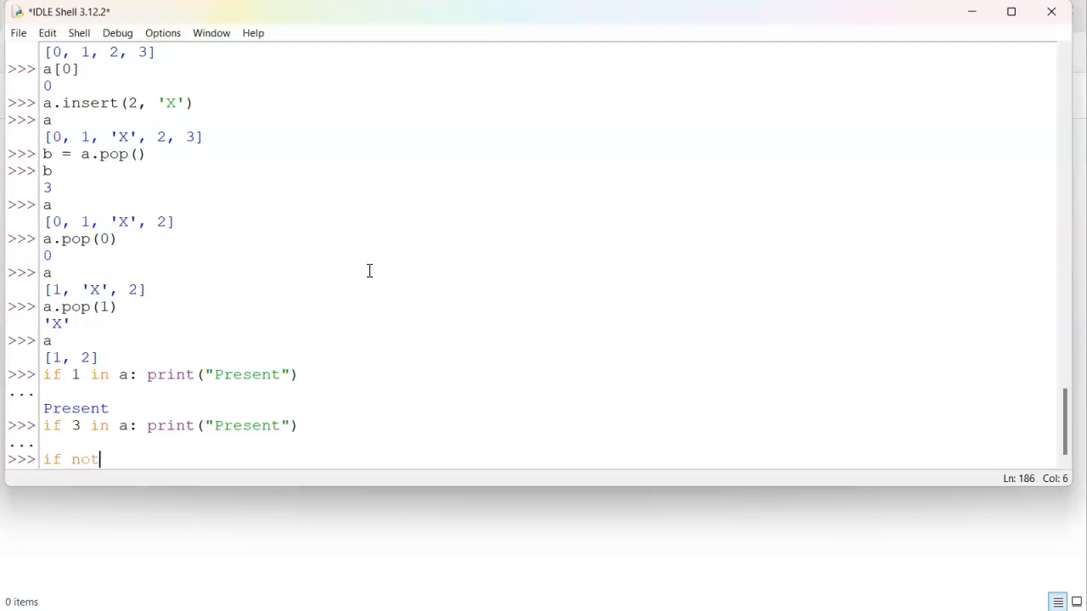
pyautogui.write('3 in a')
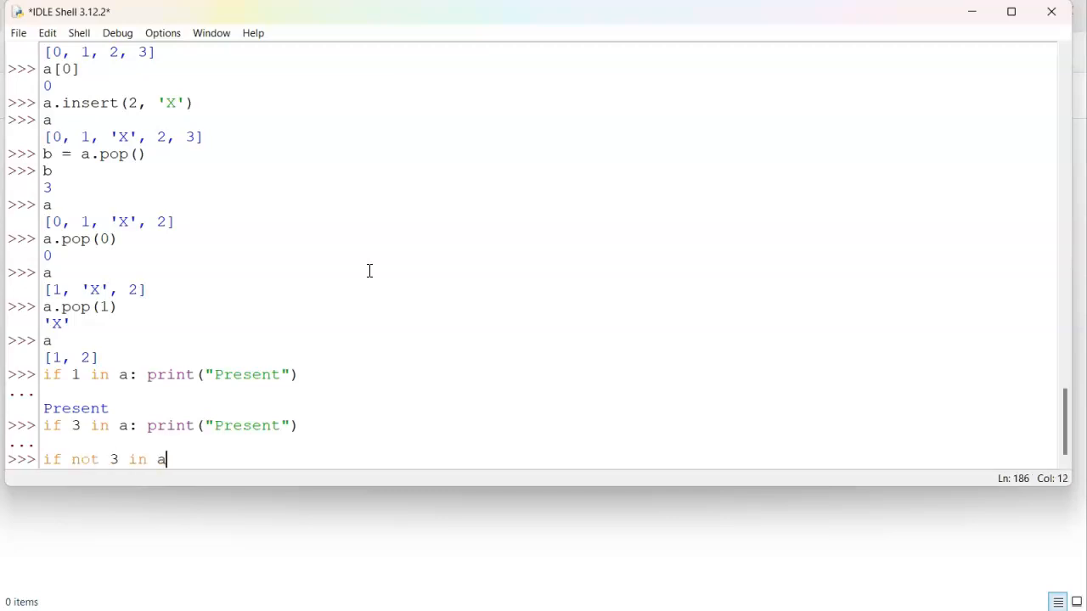
pyautogui.write(':')
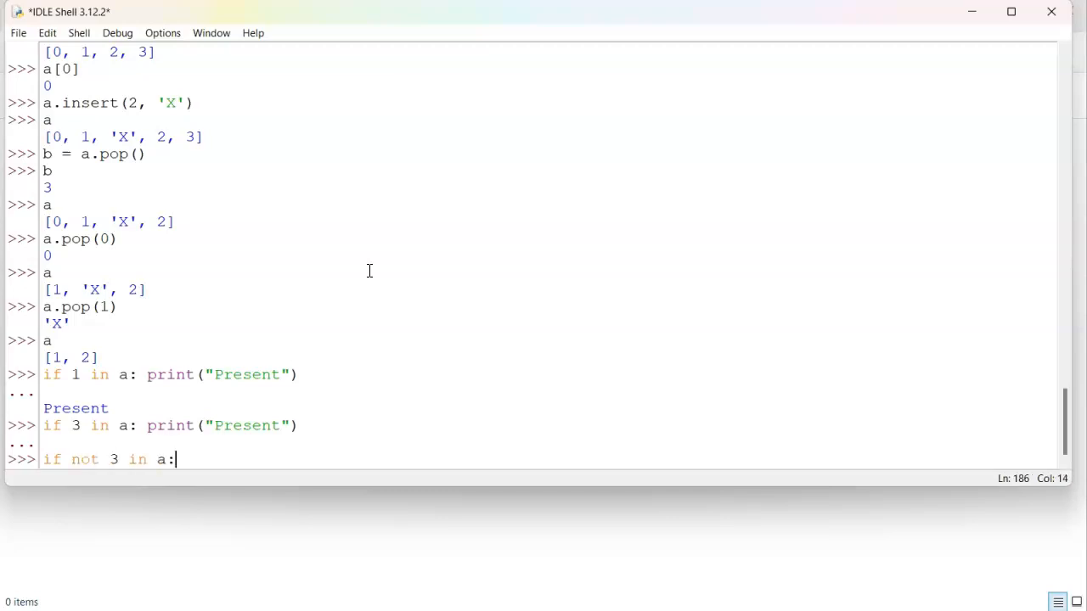
pyautogui.write('a.append')
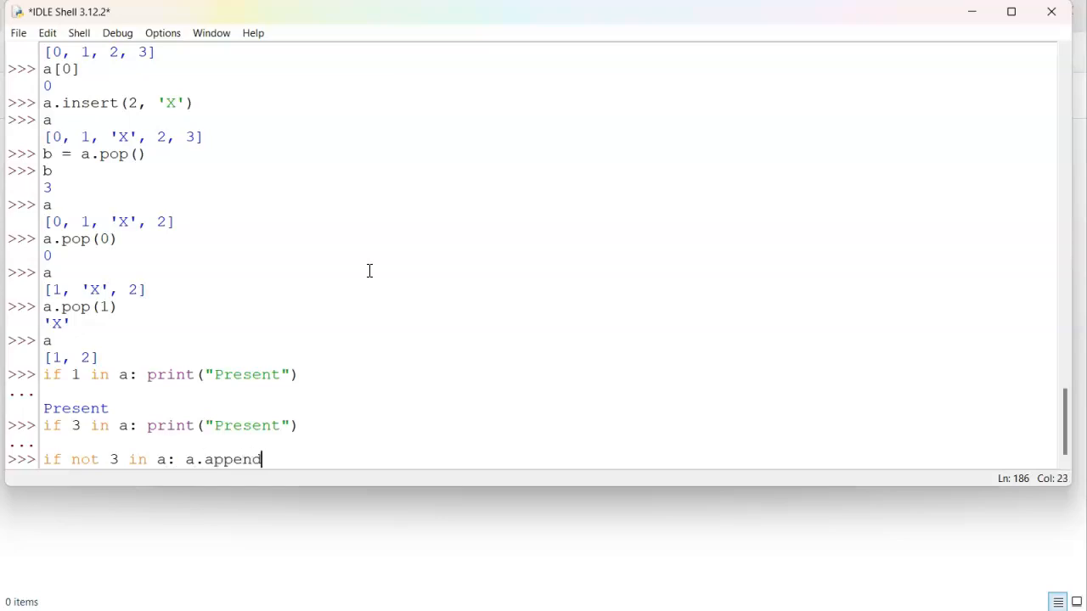
pyautogui.write('(3)')
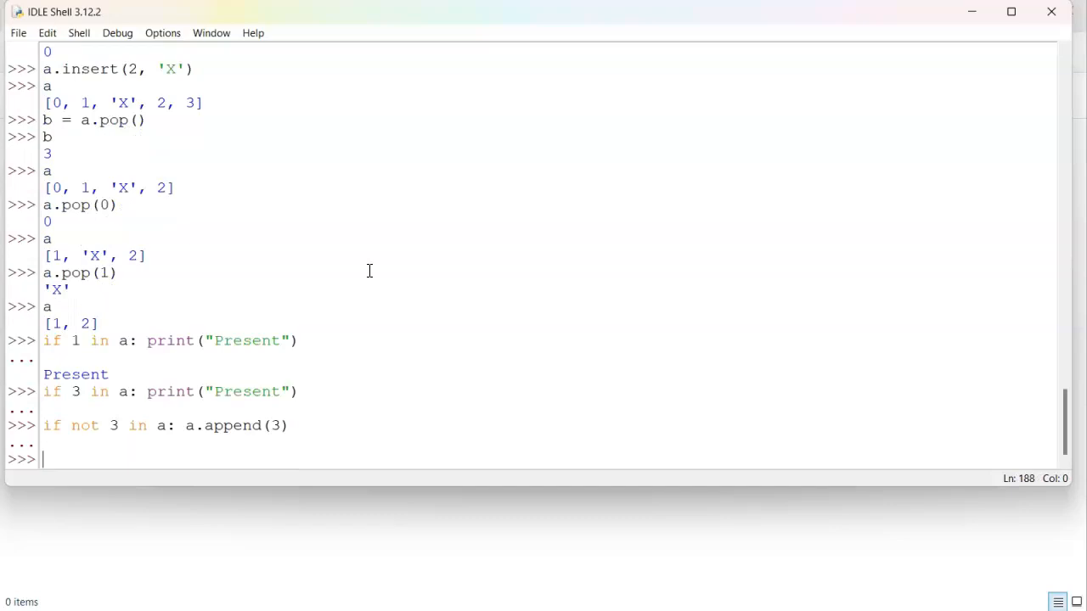
pyautogui.write('a')
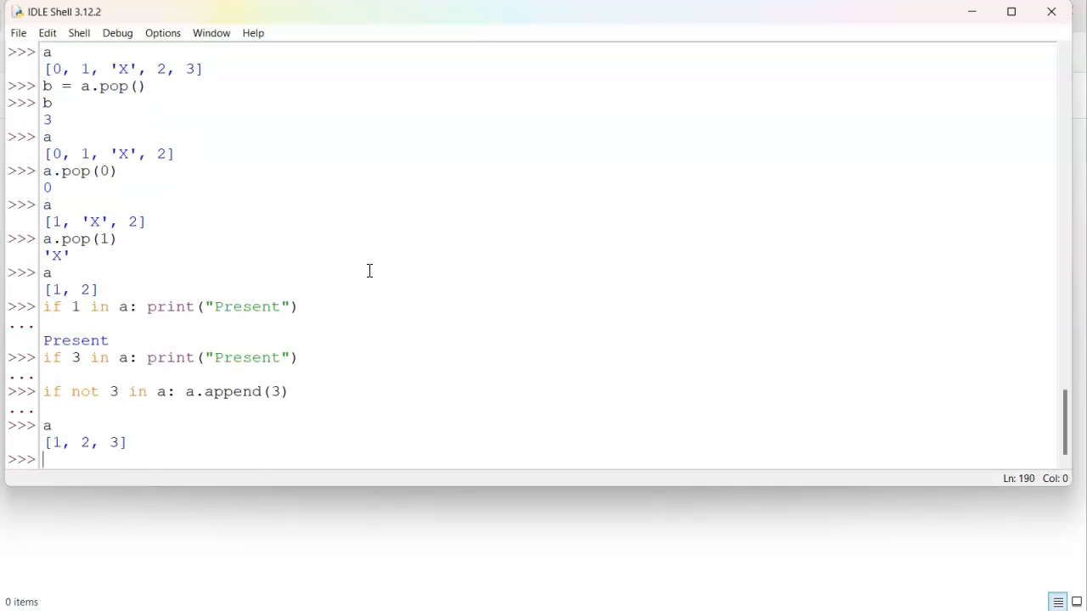